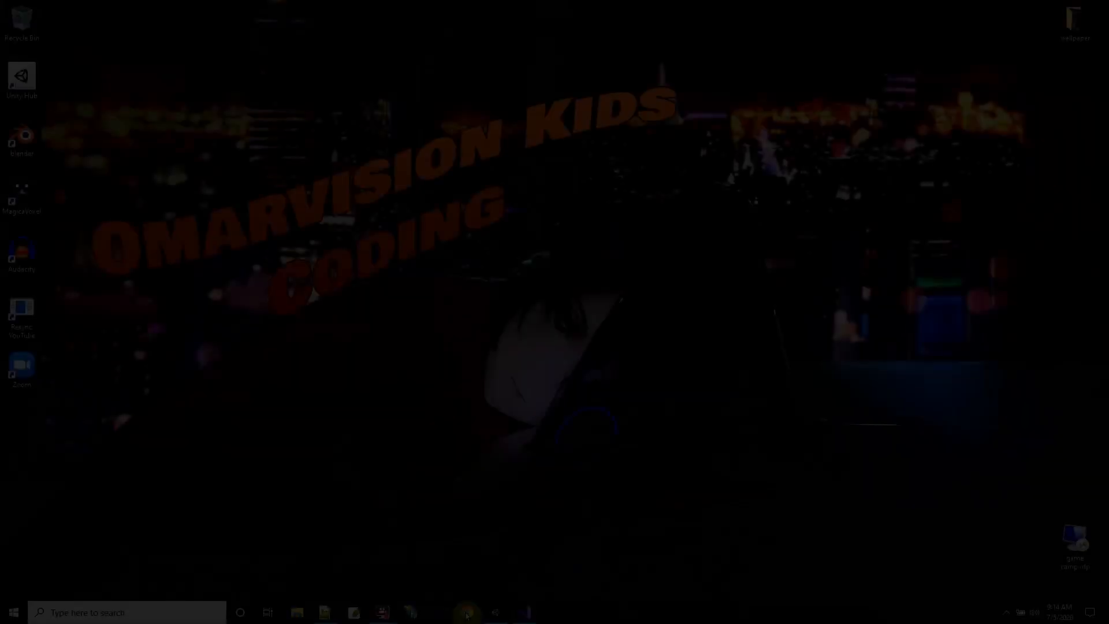
Step: Reach the Omarvision Tutorials page in Chrome for the Easy Animations with Mixamo package
left_click(466, 612)
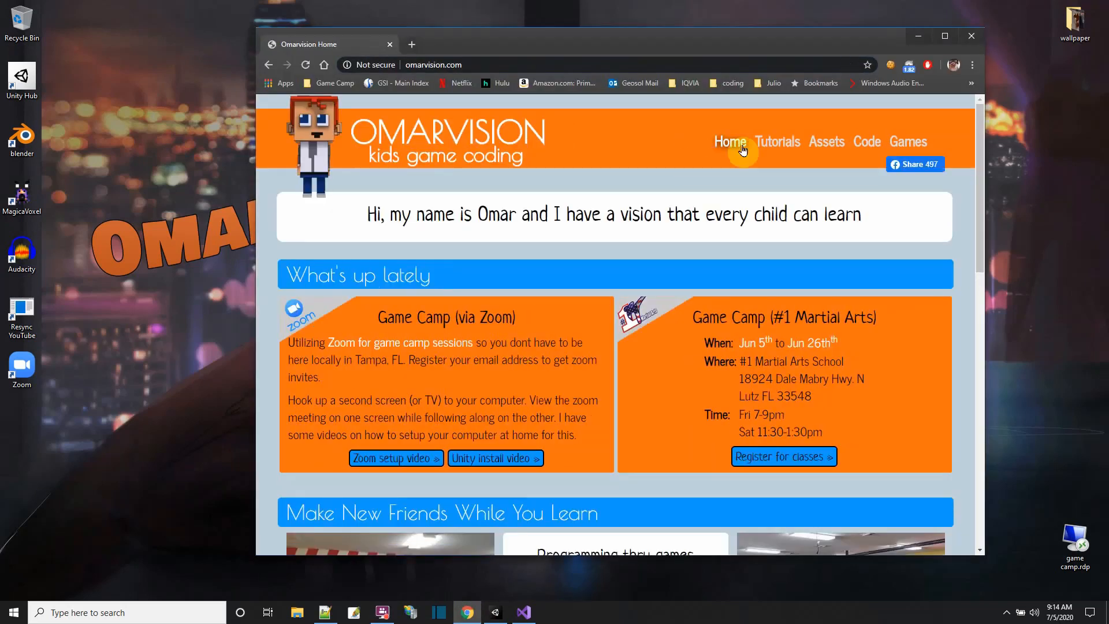
left_click(776, 141)
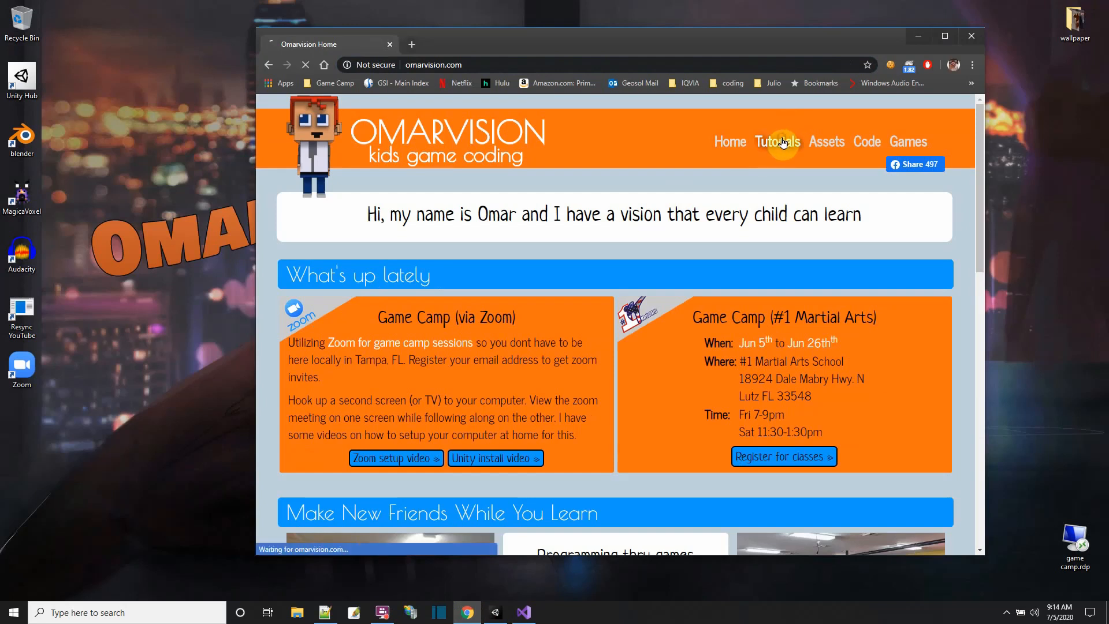
left_click(776, 141)
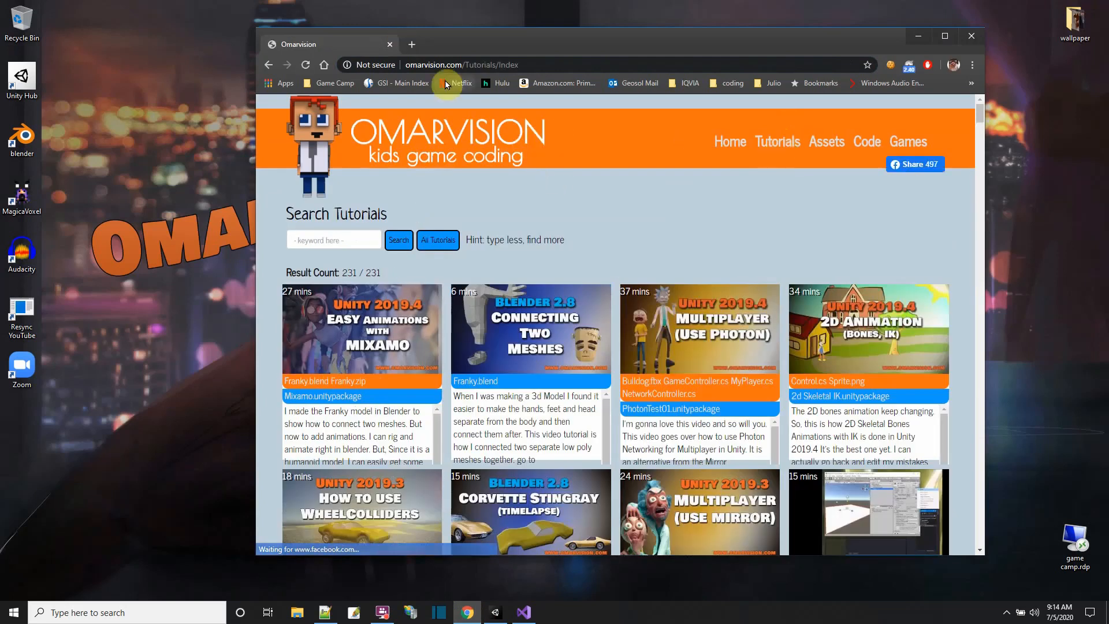
mouse_move(776, 141)
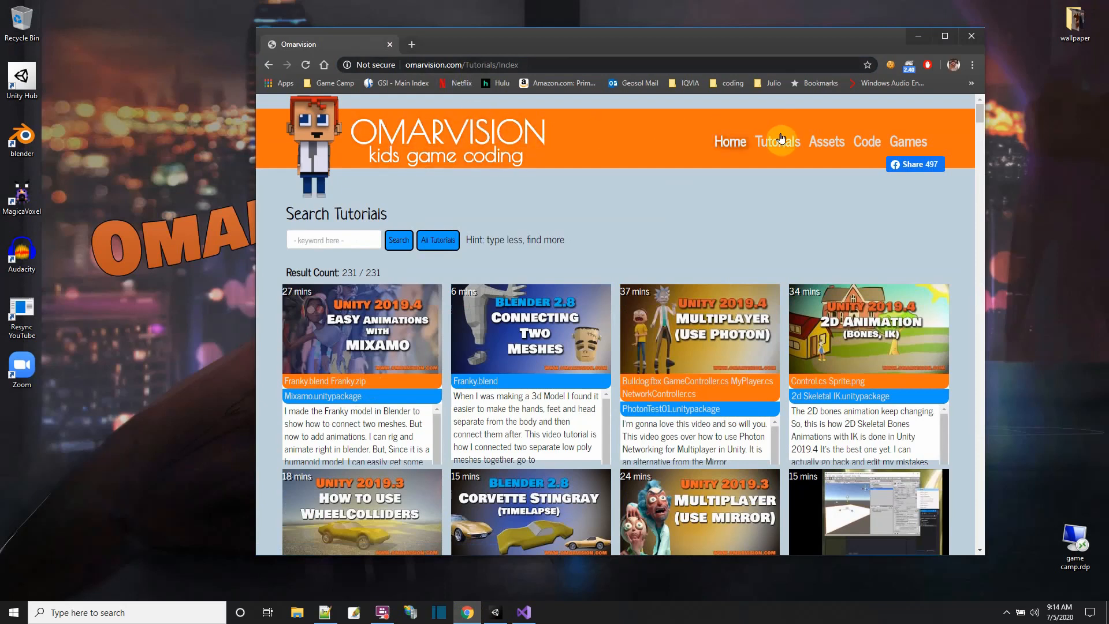
mouse_move(297, 344)
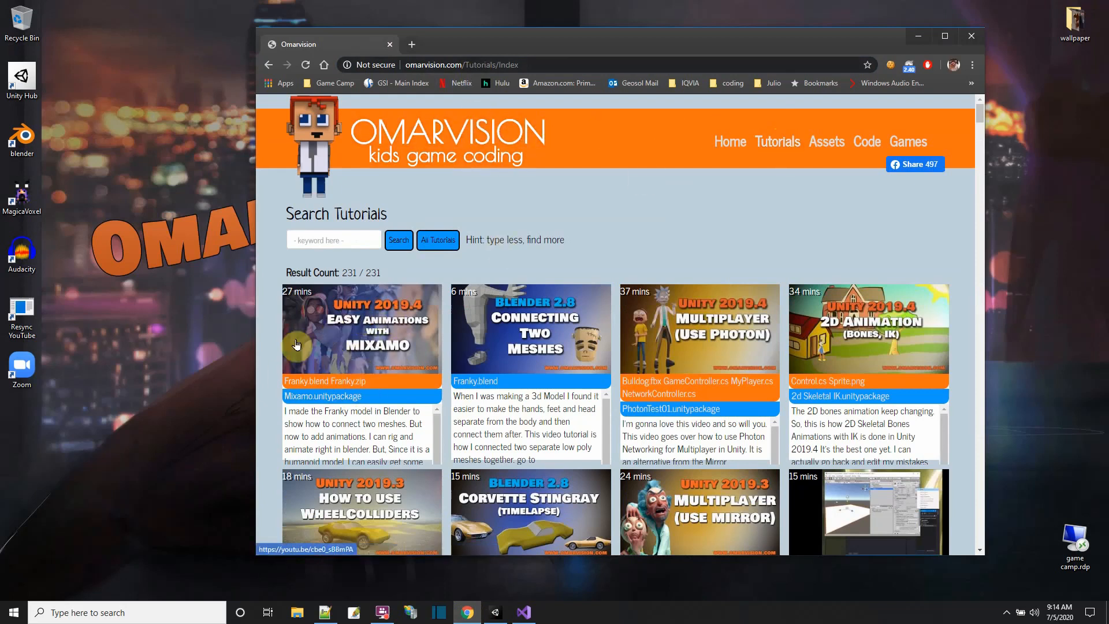
mouse_move(327, 380)
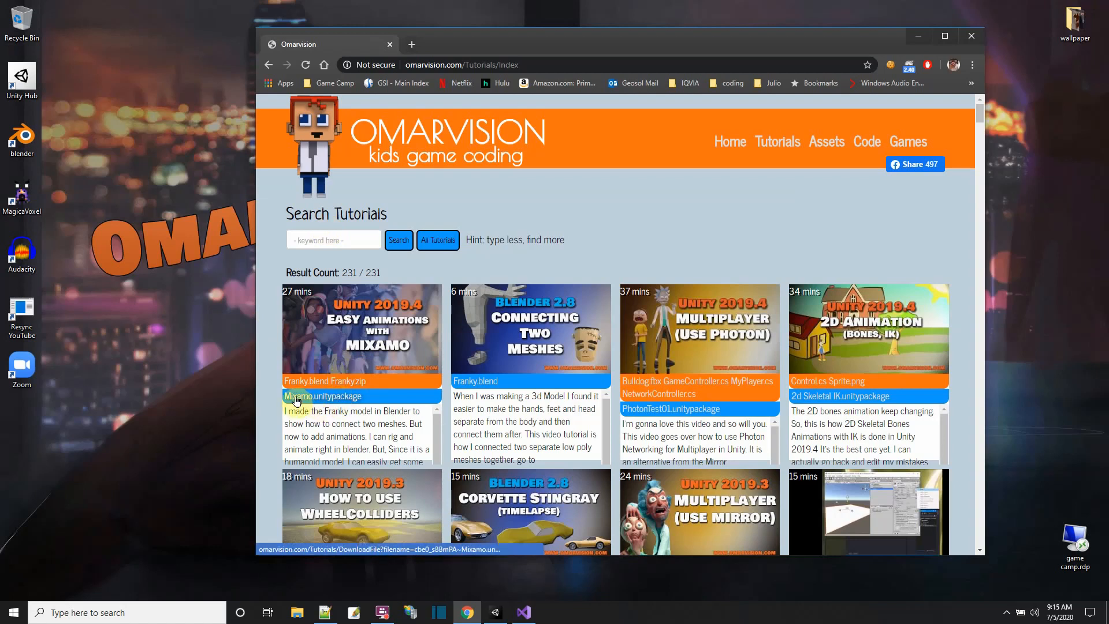
mouse_move(322, 397)
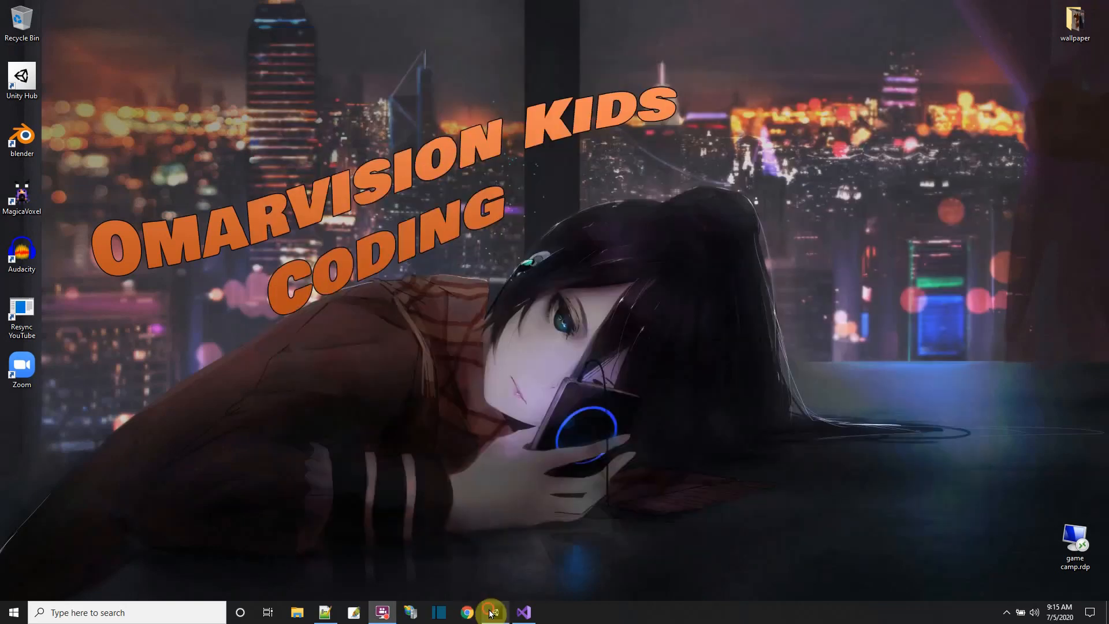
Step: Play-test Franky walking around the floor with WASD, then stop play mode
left_click(493, 612)
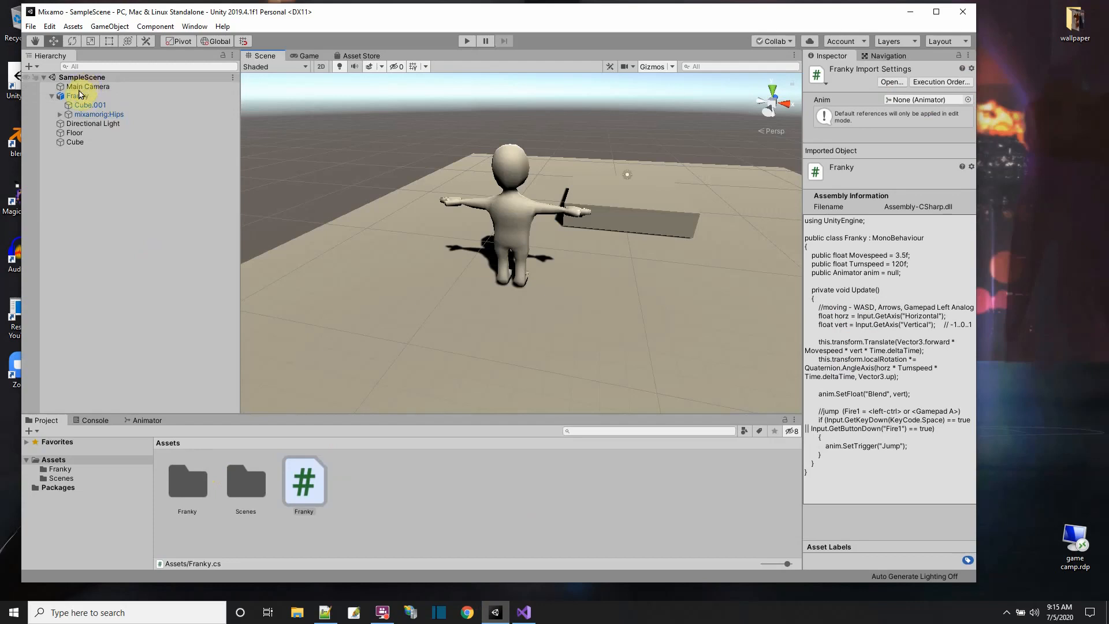
left_click(466, 40)
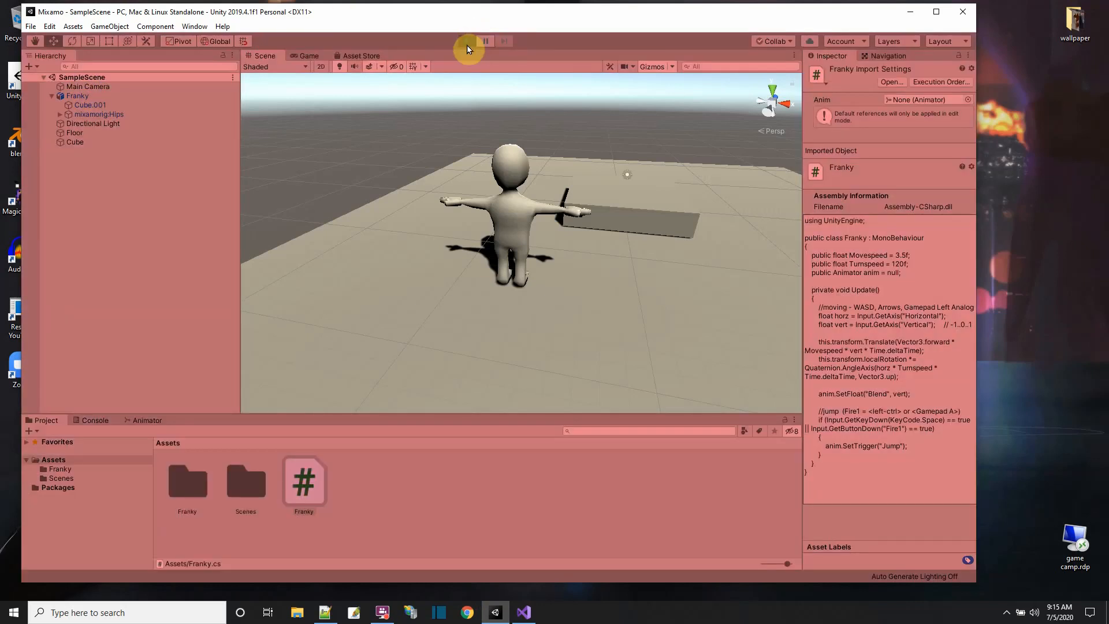
left_click(465, 40)
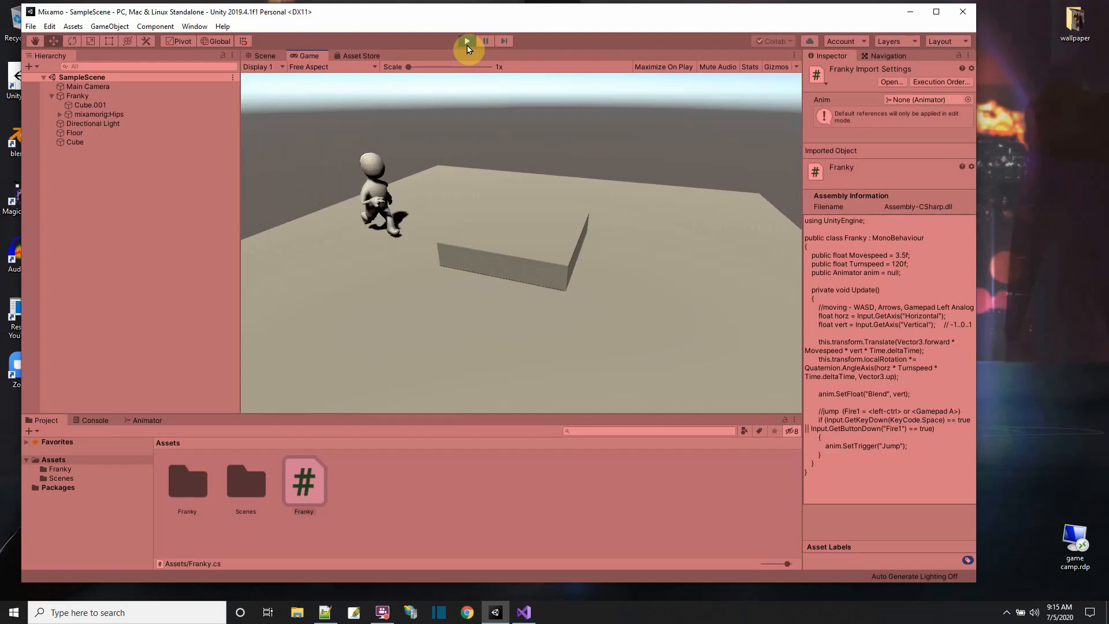
left_click(466, 40)
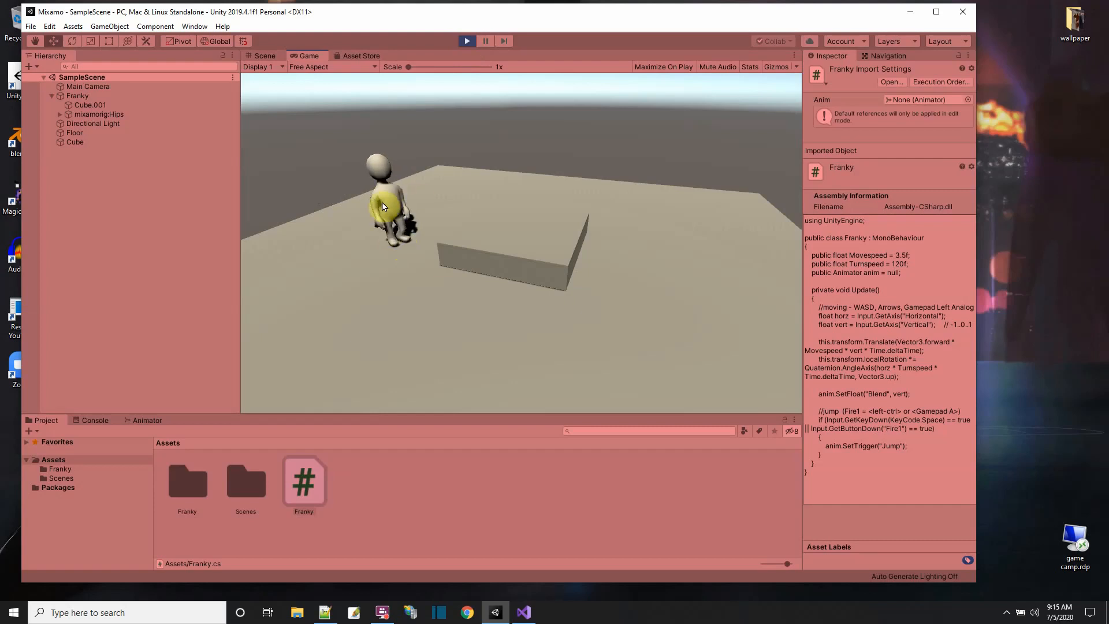
left_click(465, 40)
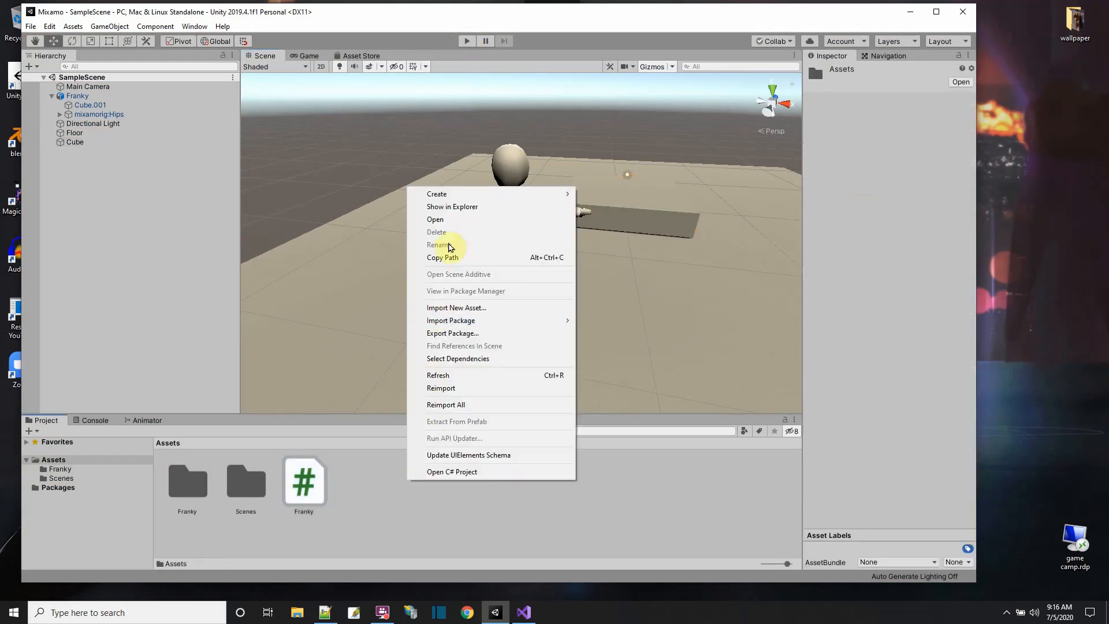
Step: Create an orange material named block and put it on the flat cube beside Franky
left_click(436, 194)
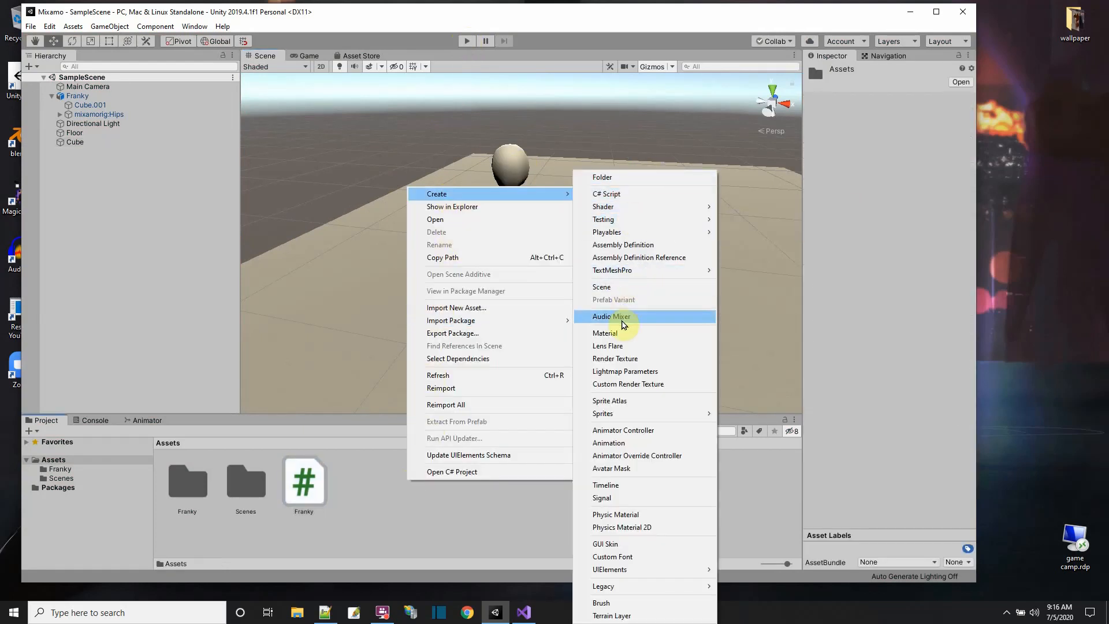
left_click(604, 333)
type("block")
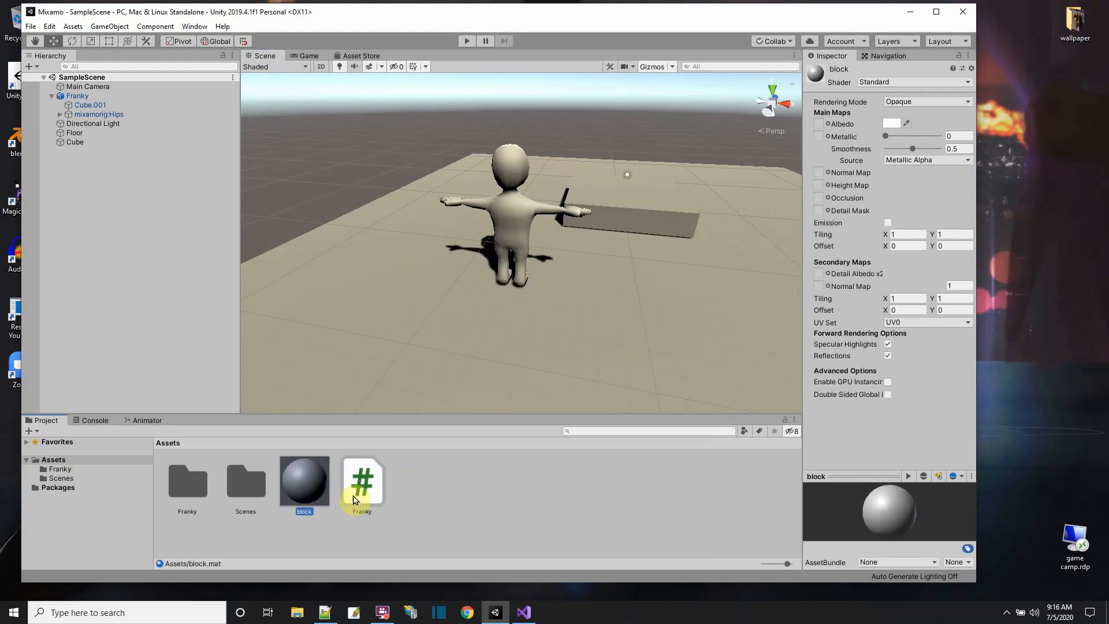
left_click(893, 123)
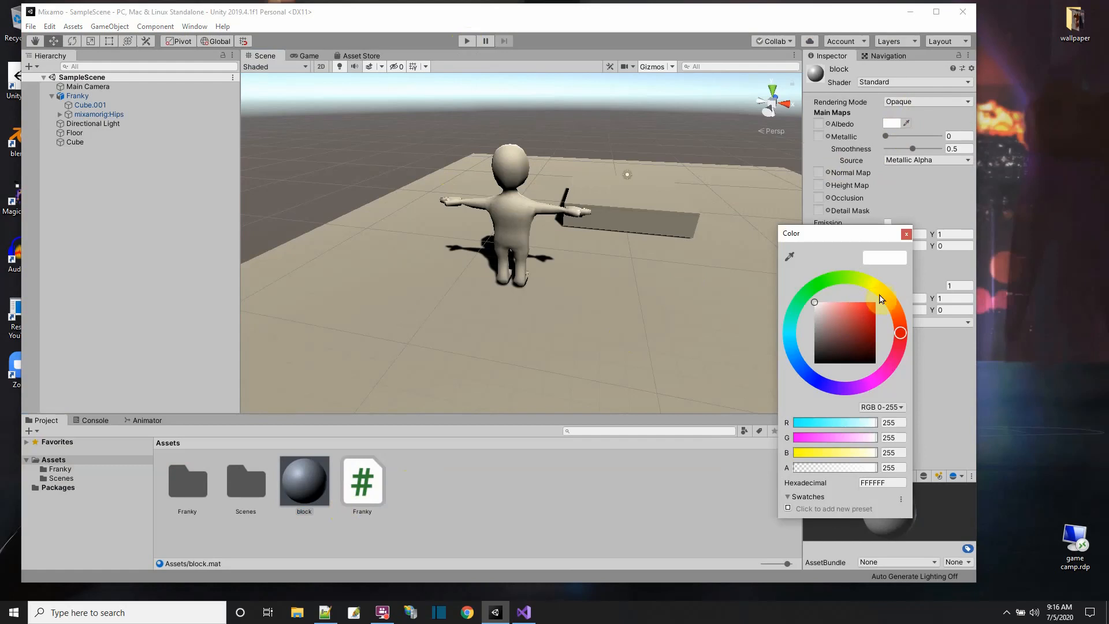
left_click(866, 311)
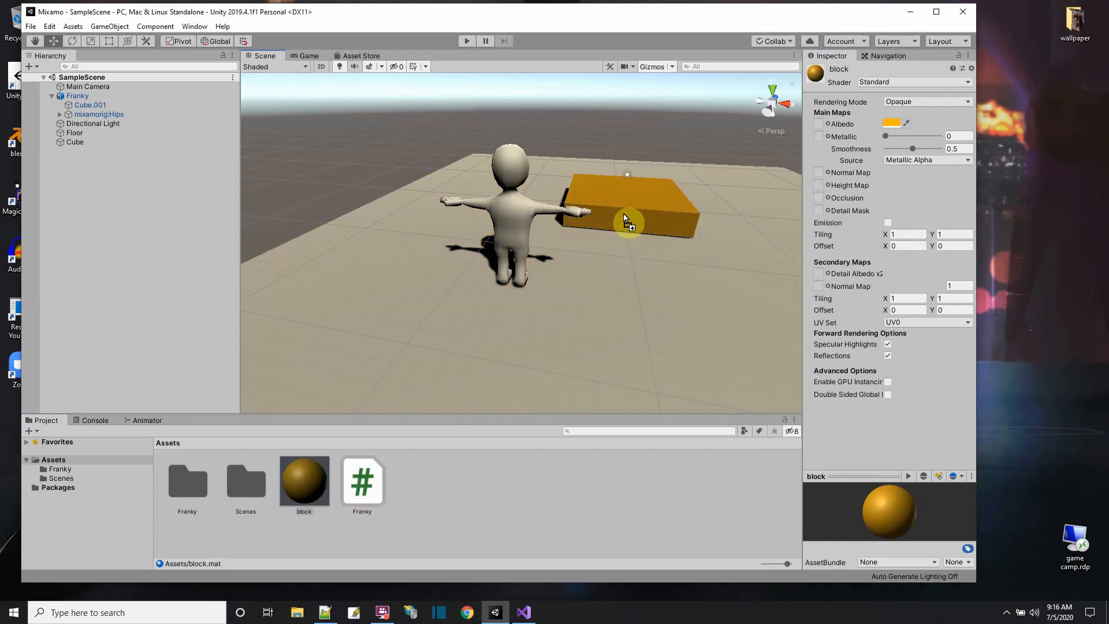
left_click(77, 96)
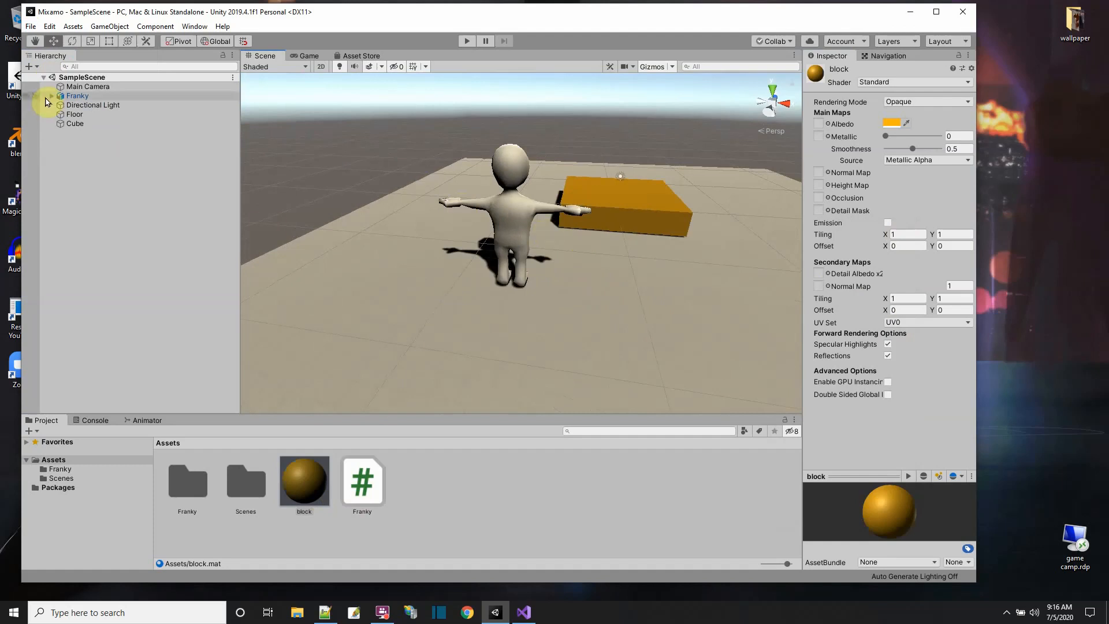
Step: Add a Rigidbody component to Franky from the Physics list and briefly test in play
left_click(52, 96)
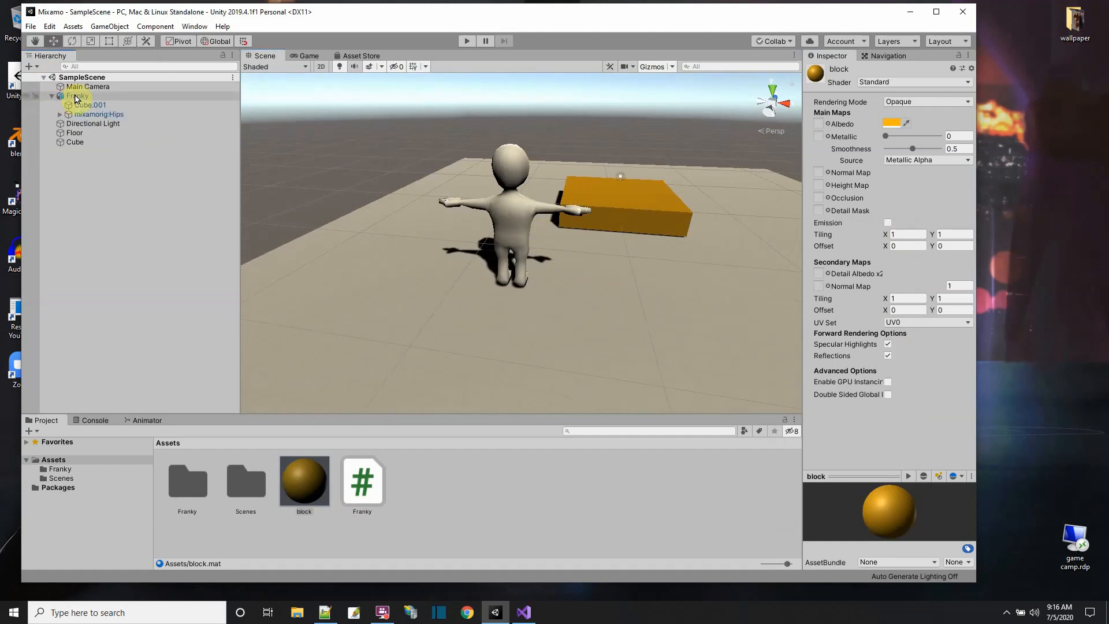
right_click(76, 96)
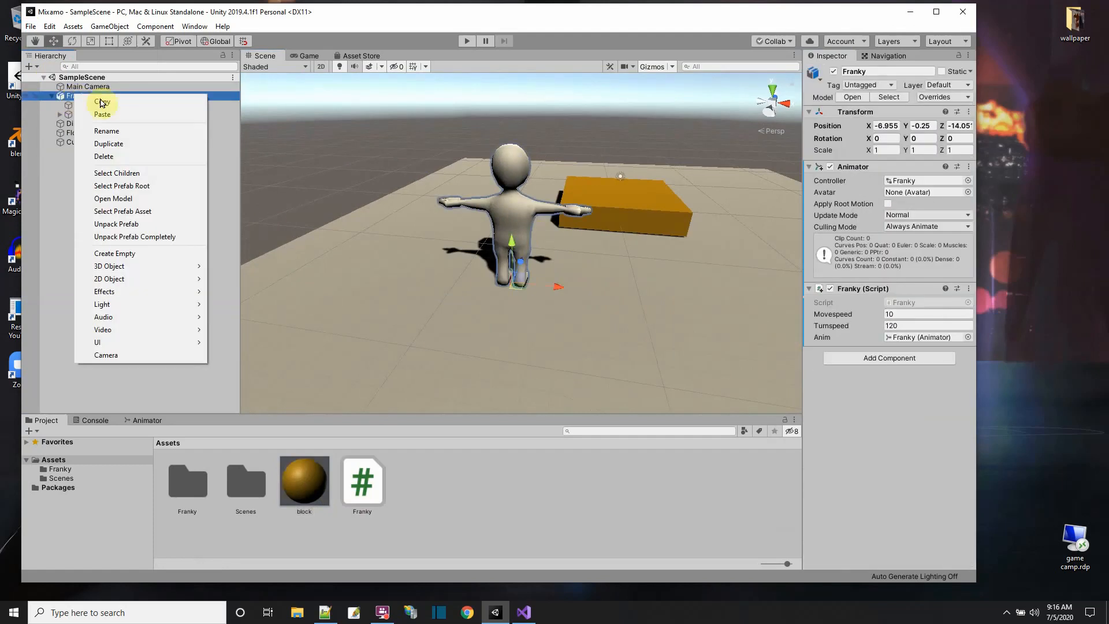
left_click(889, 357)
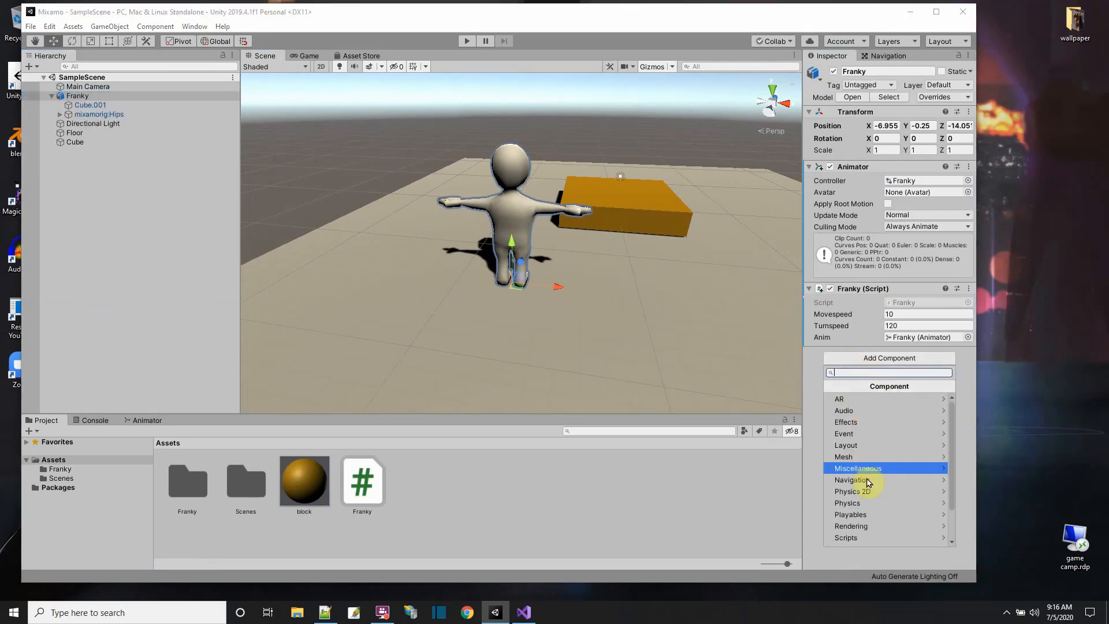
left_click(846, 502)
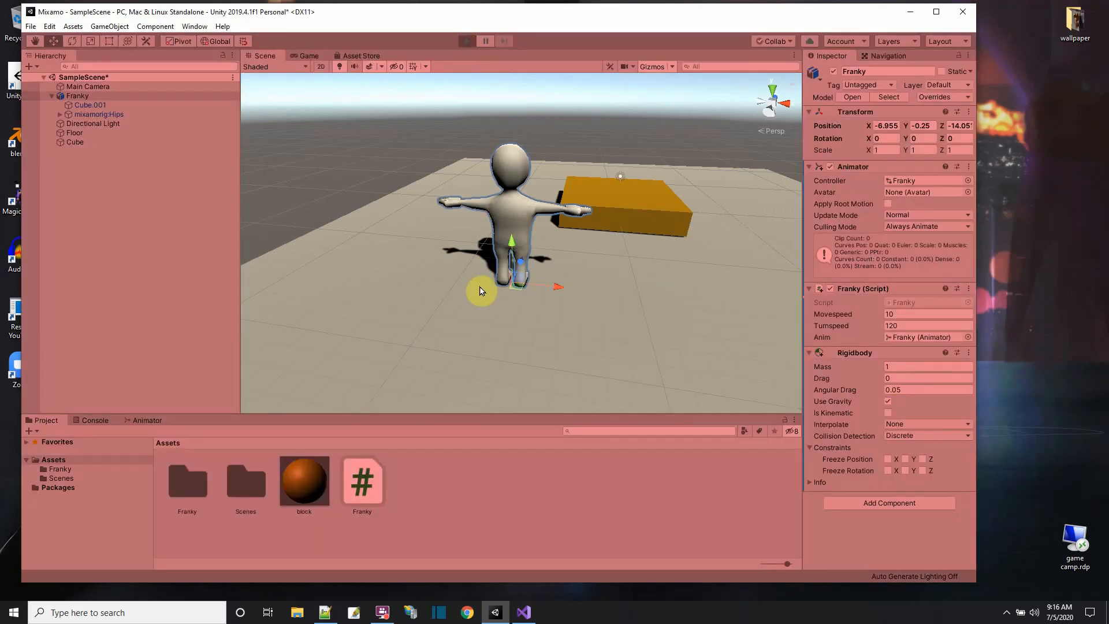
left_click(465, 40)
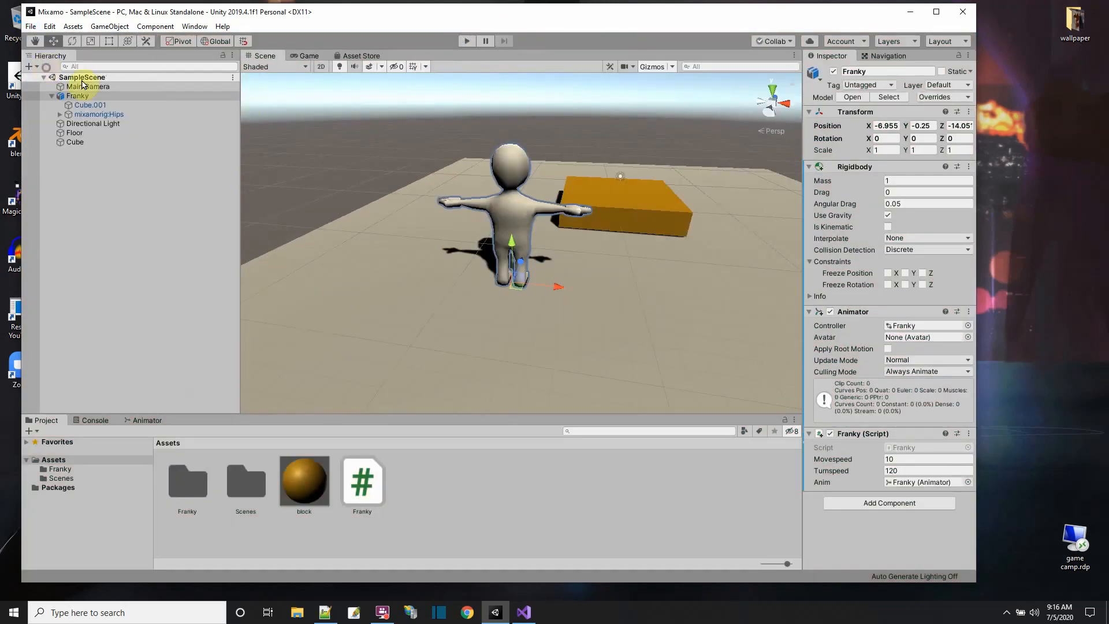
Step: Add a Capsule Collider to Franky sized centre Y 2.73, radius 1.32, height 5.48
left_click(889, 503)
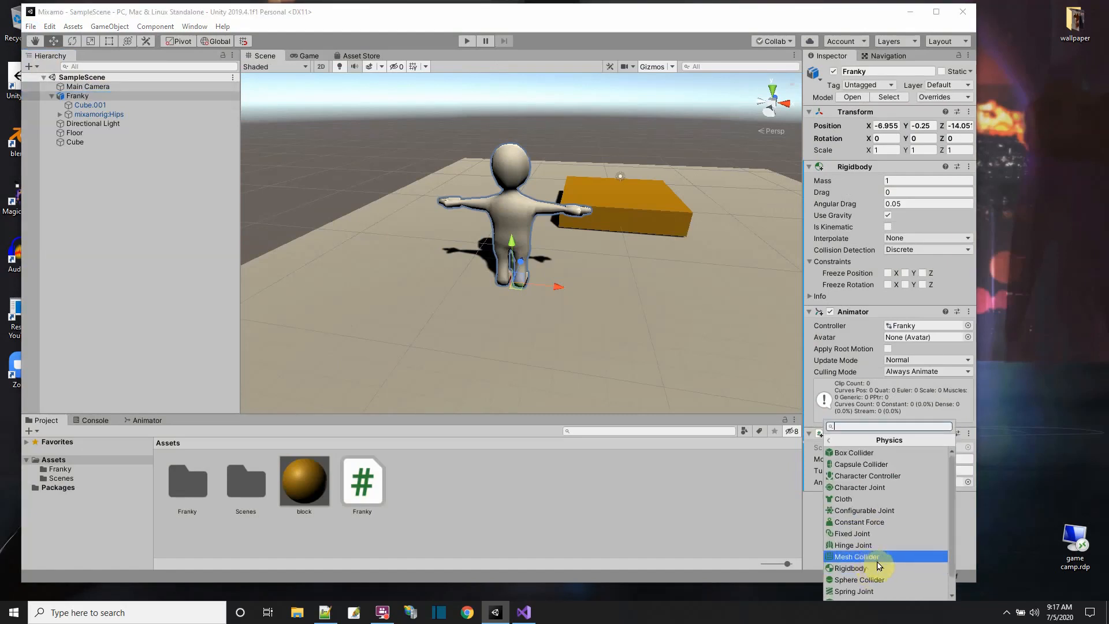
mouse_move(860, 464)
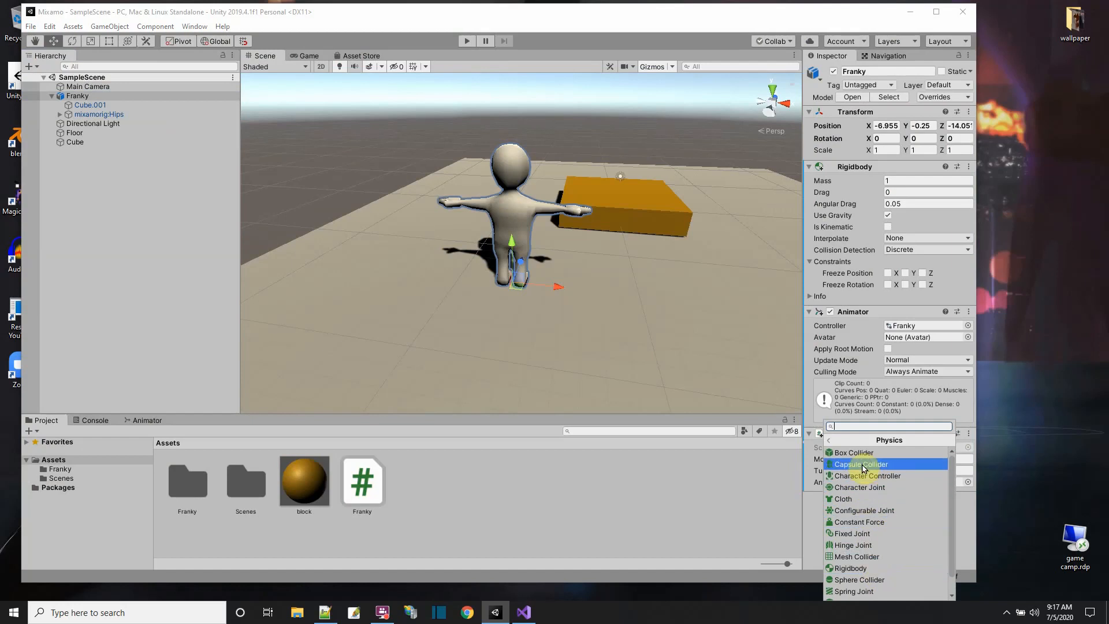
left_click(859, 464)
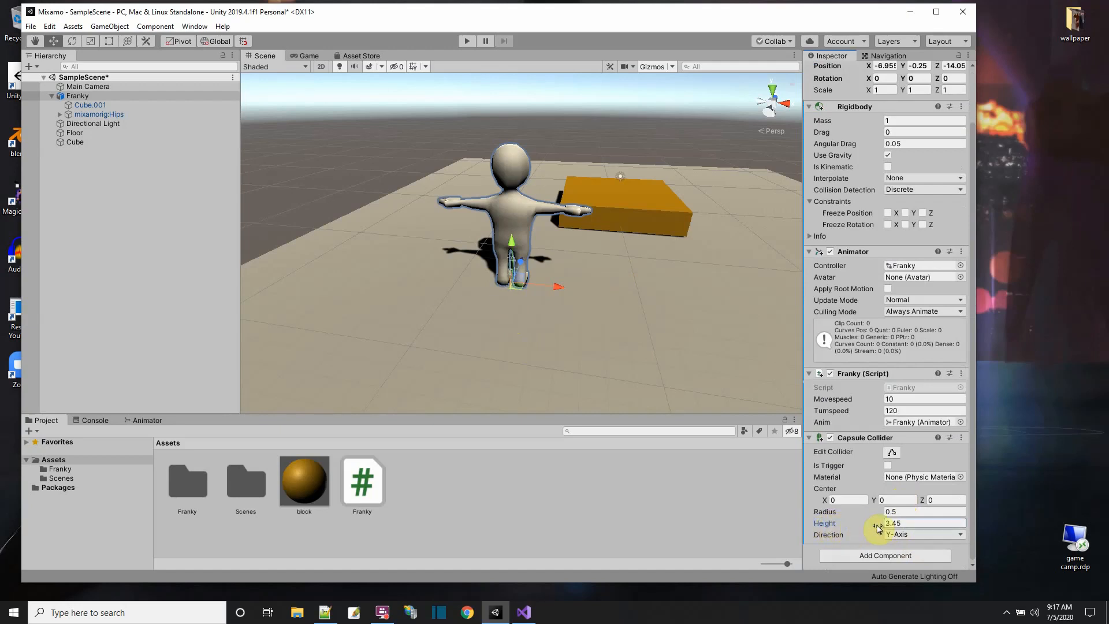
left_click_drag(876, 527, 834, 516)
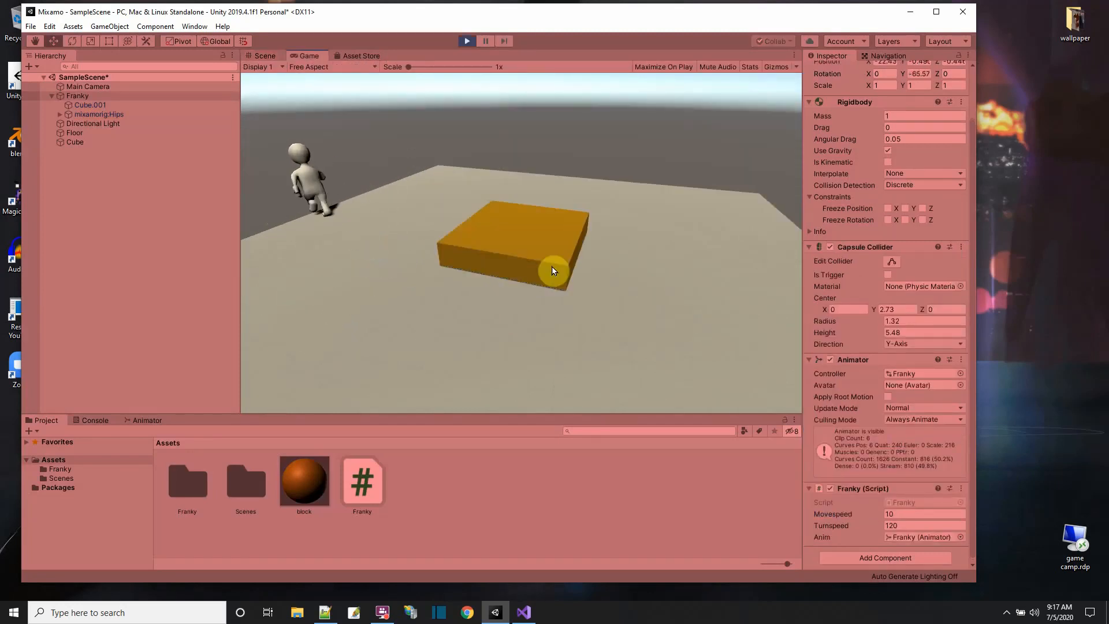
Step: Stop play mode, keeping Franky's capsule collider settings in the edit scene
left_click(466, 42)
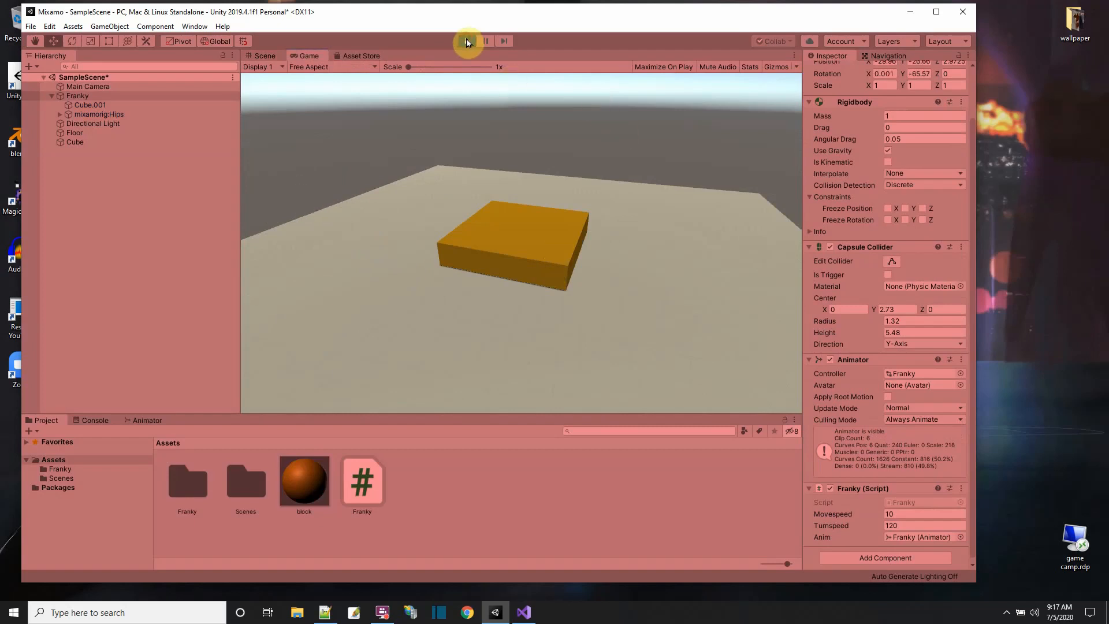
left_click(465, 40)
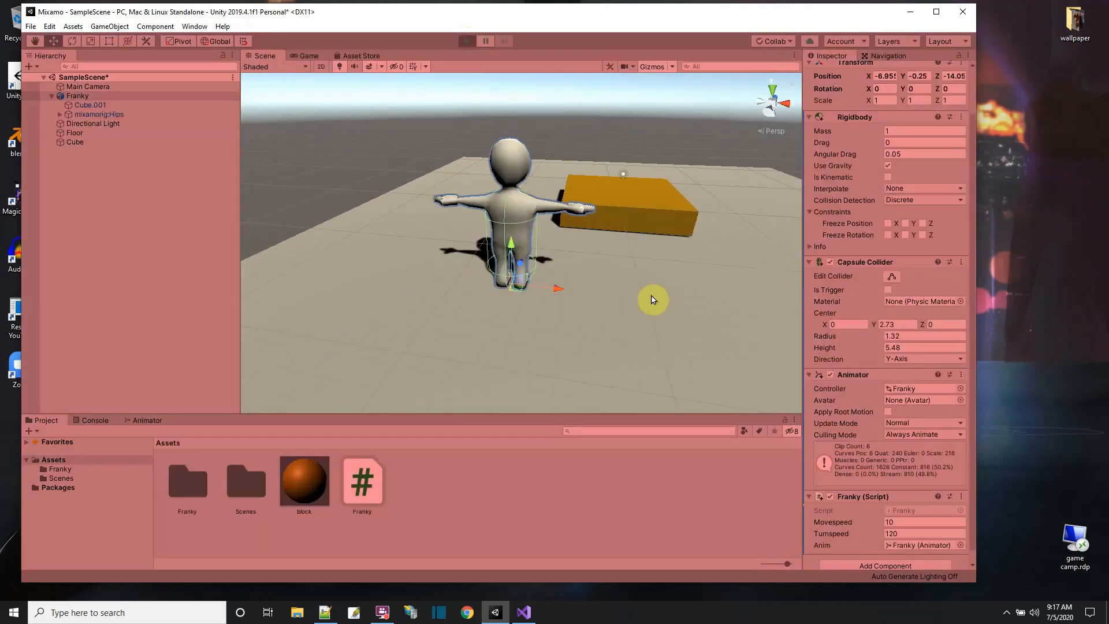
left_click(465, 40)
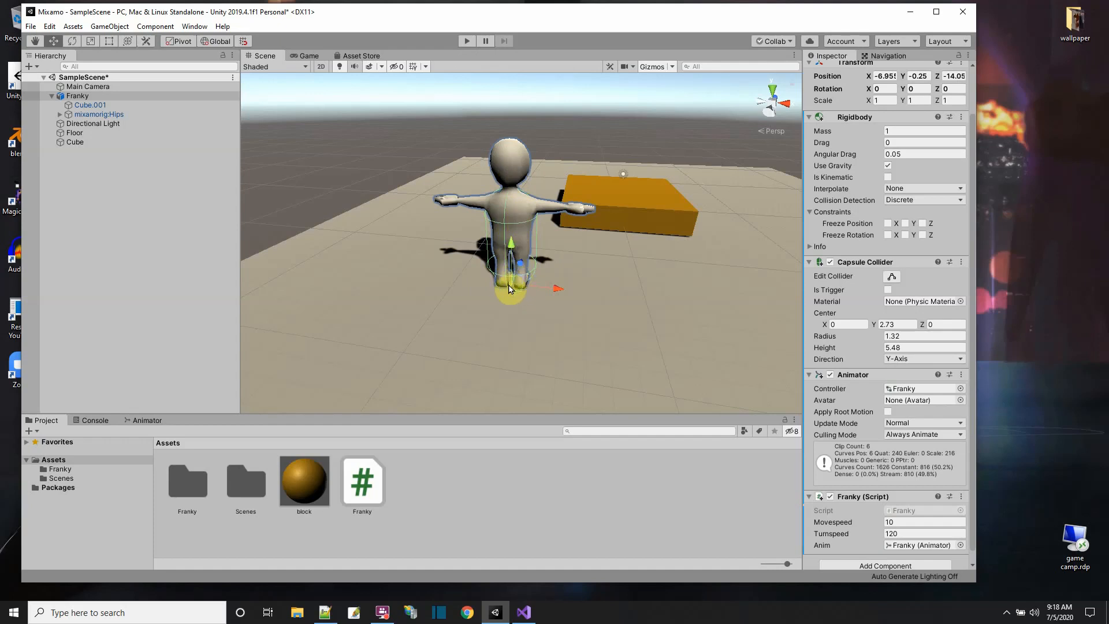
Step: Remove the Capsule Collider from Franky via its gear menu
left_click(77, 96)
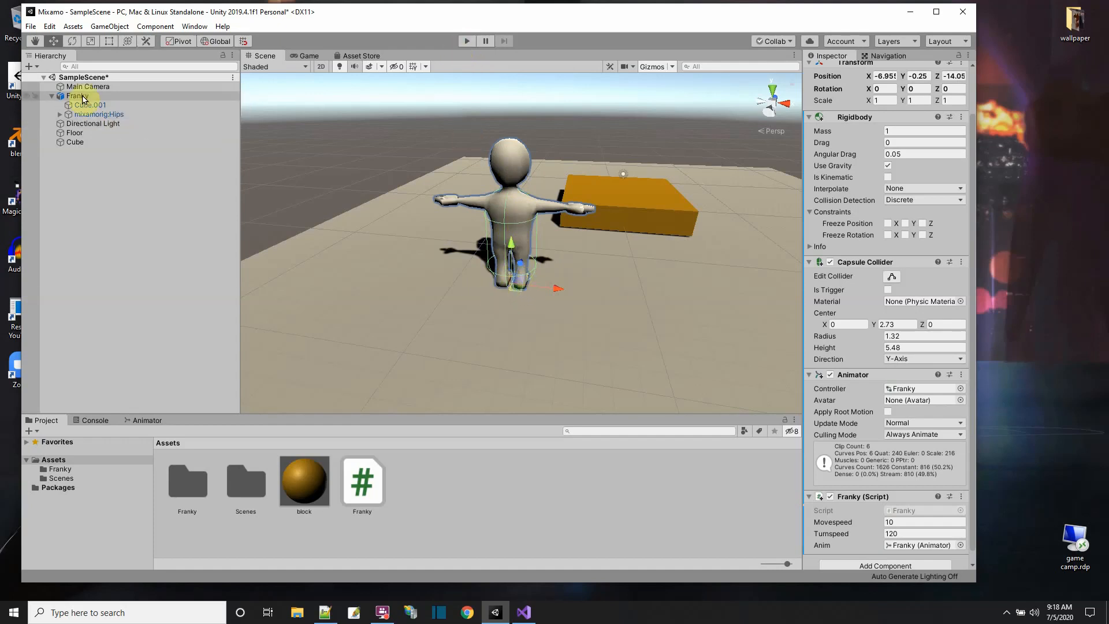
left_click(76, 96)
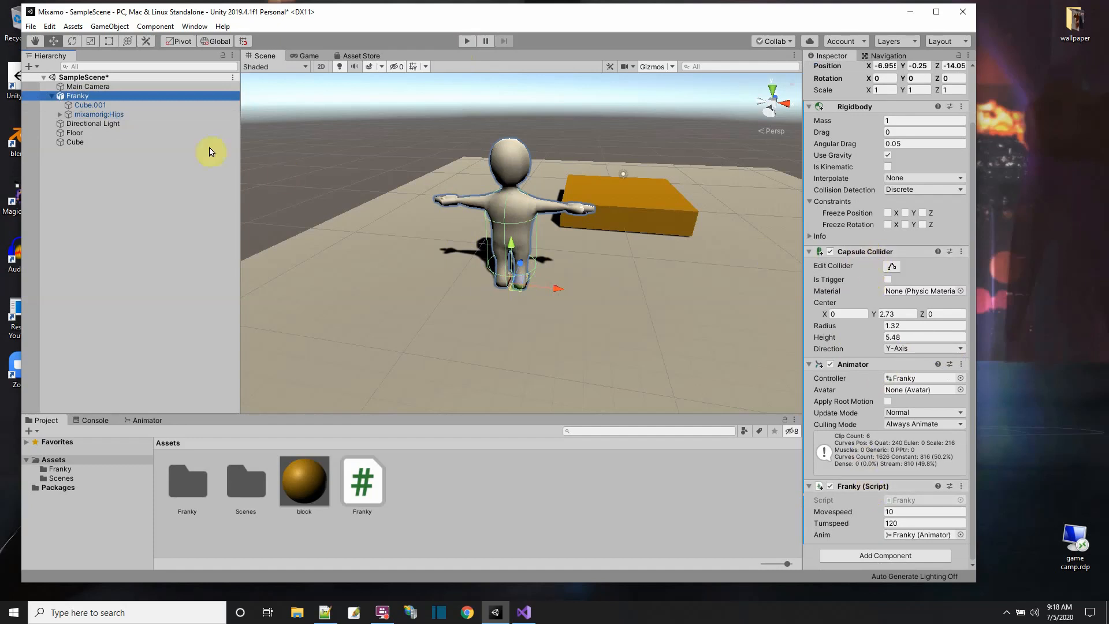
left_click(959, 251)
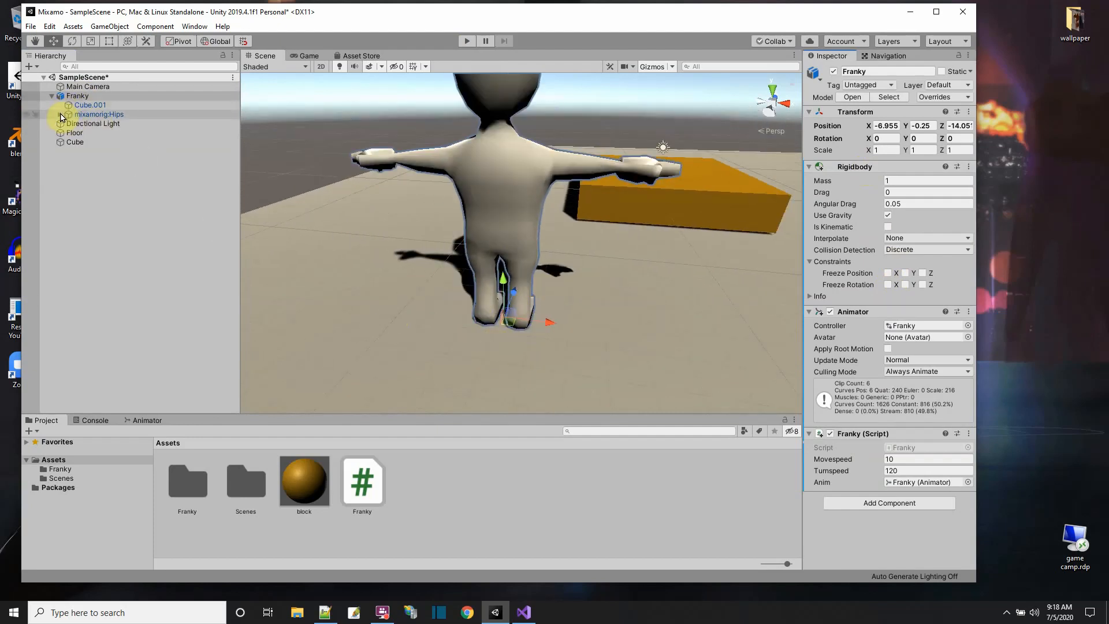
Step: Expand Franky's mixamorig hierarchy through the left leg and select the LeftFoot bone
left_click(68, 114)
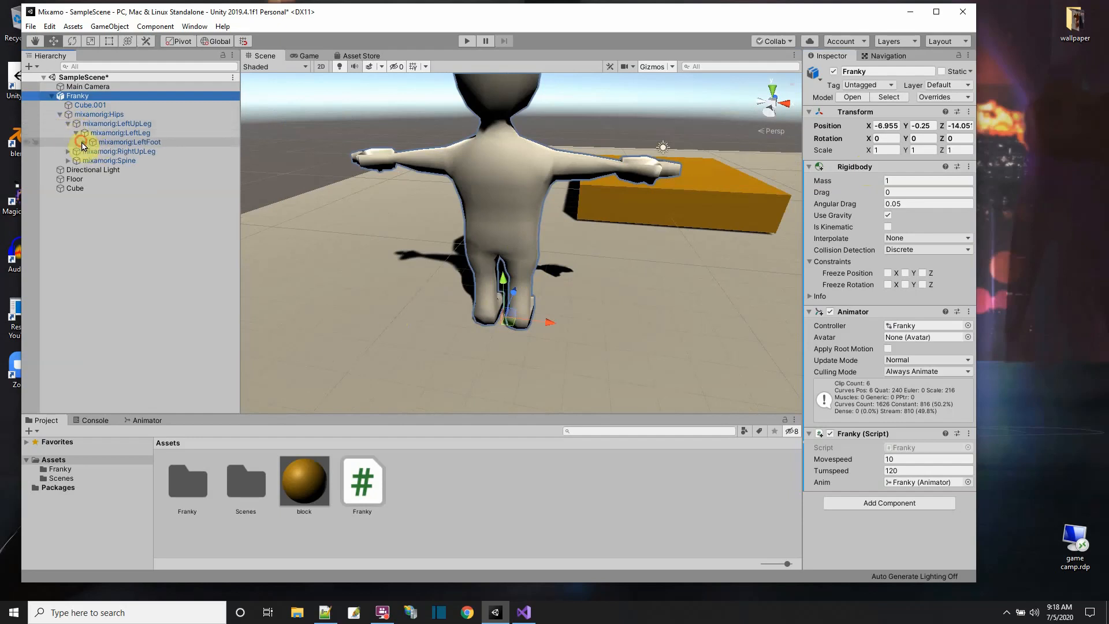
left_click(98, 114)
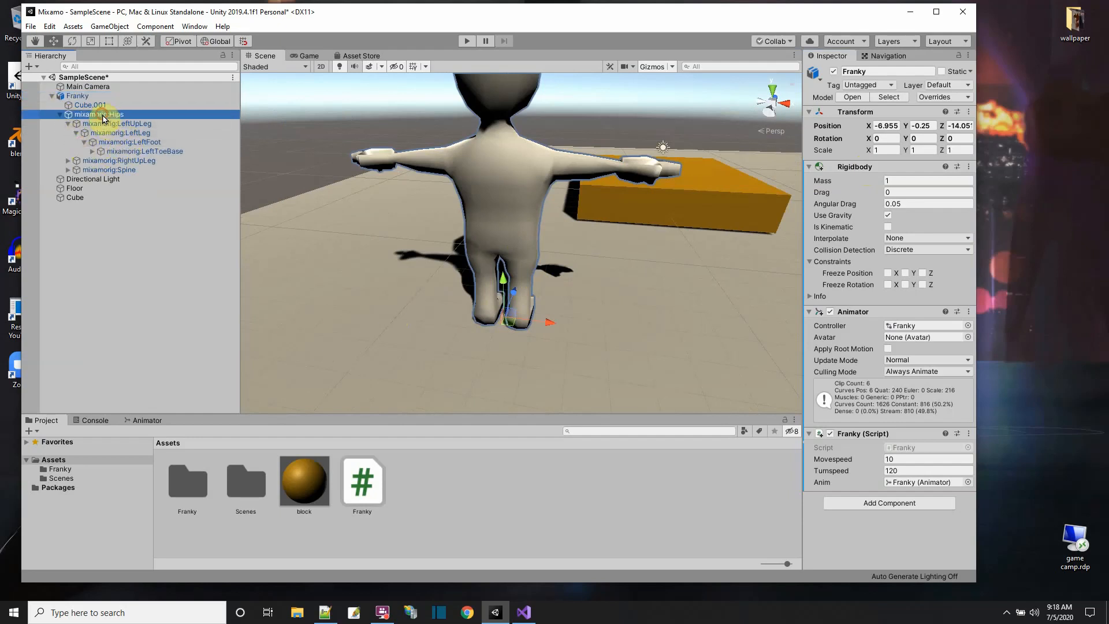
left_click(124, 124)
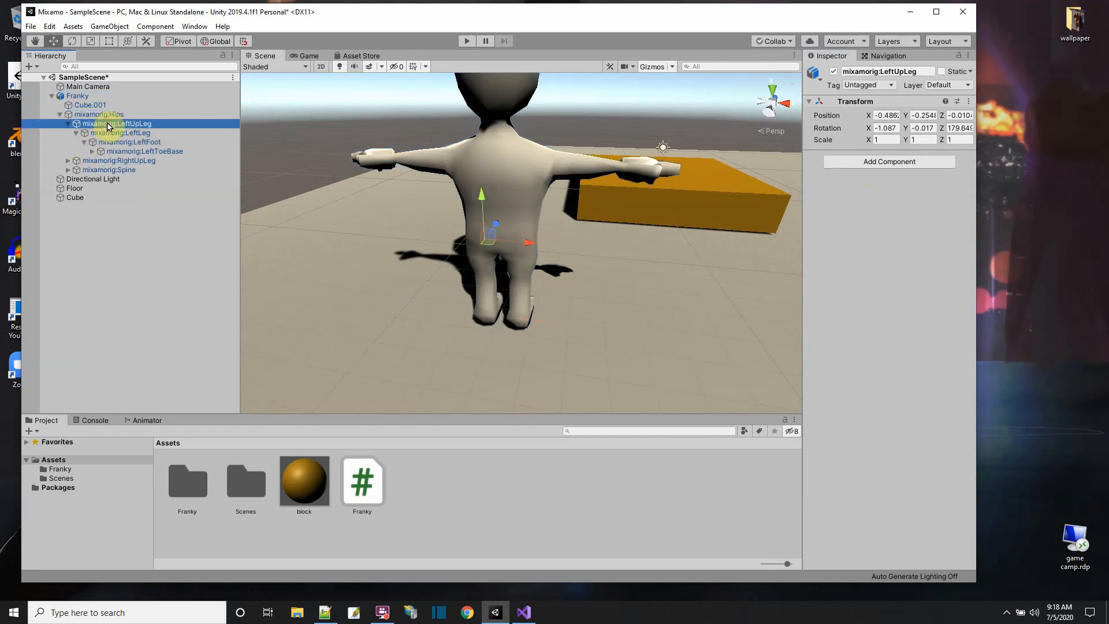
left_click(119, 132)
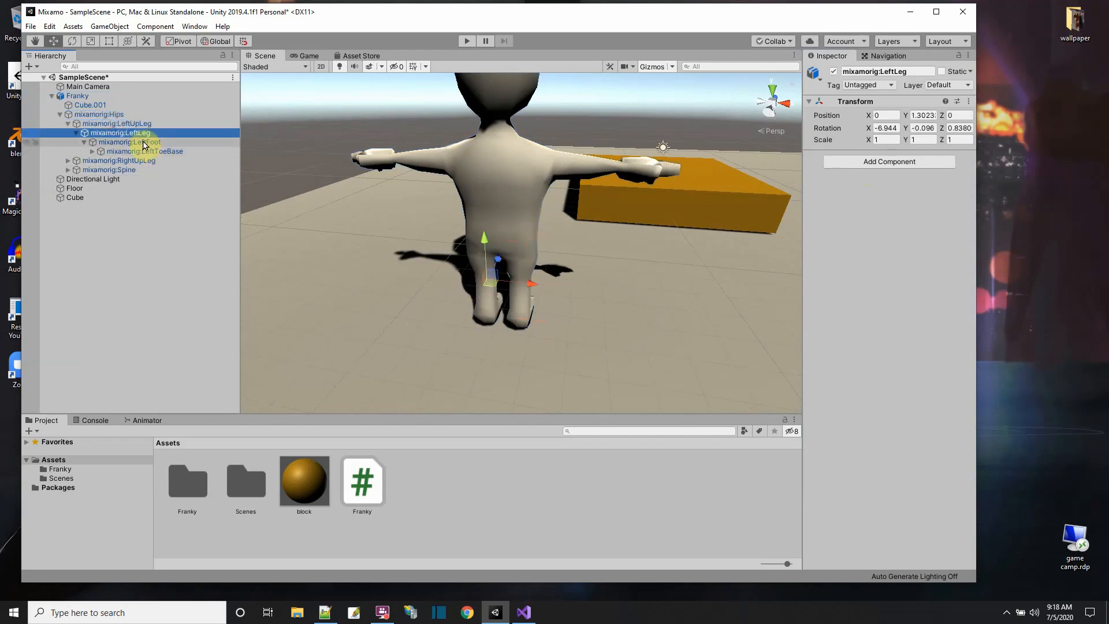
left_click(143, 150)
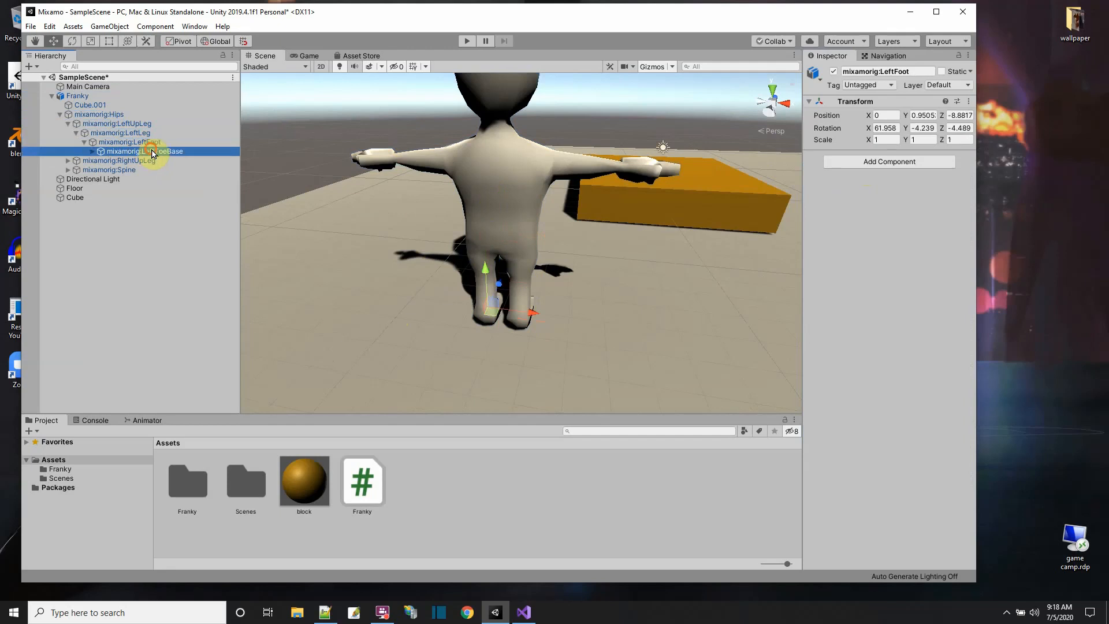
left_click(146, 150)
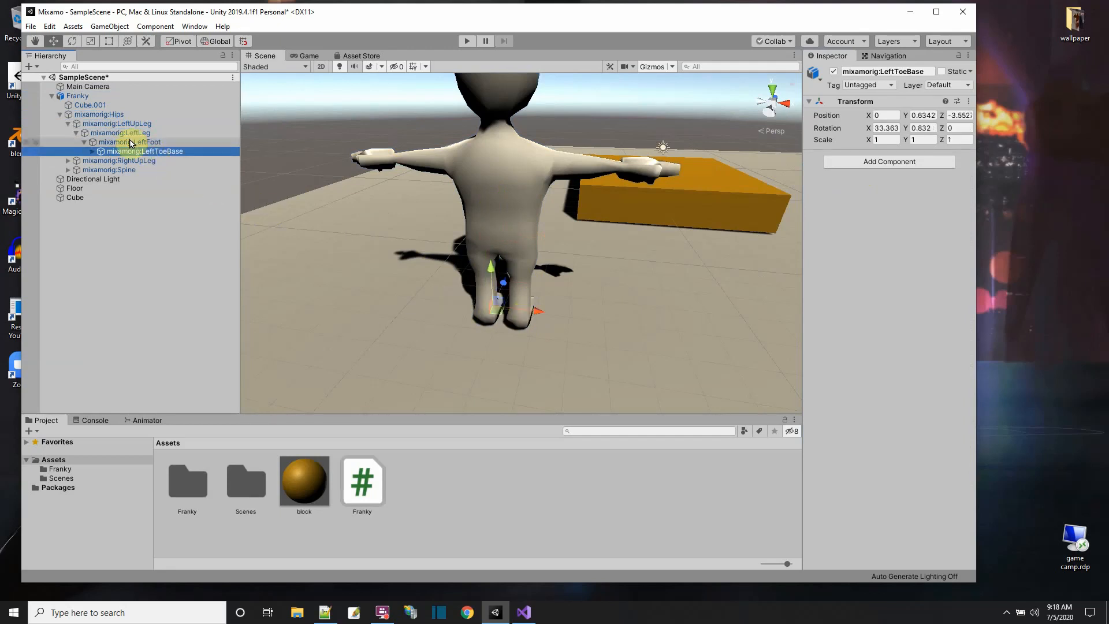
left_click(129, 141)
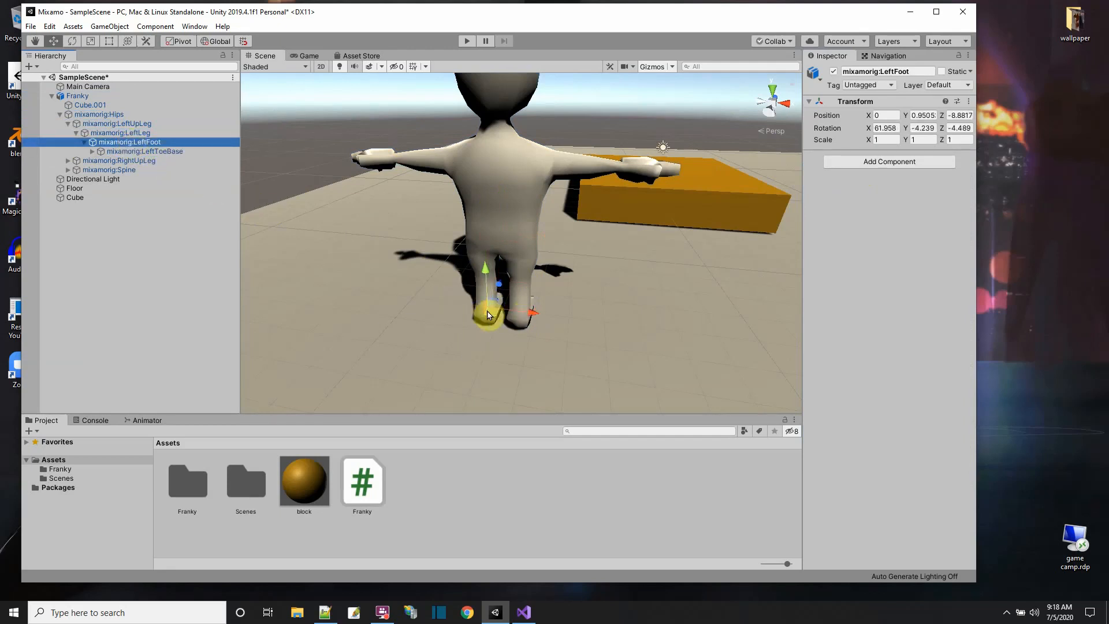
Step: Add a Sphere Collider of radius 4 to the left foot bone
left_click(888, 162)
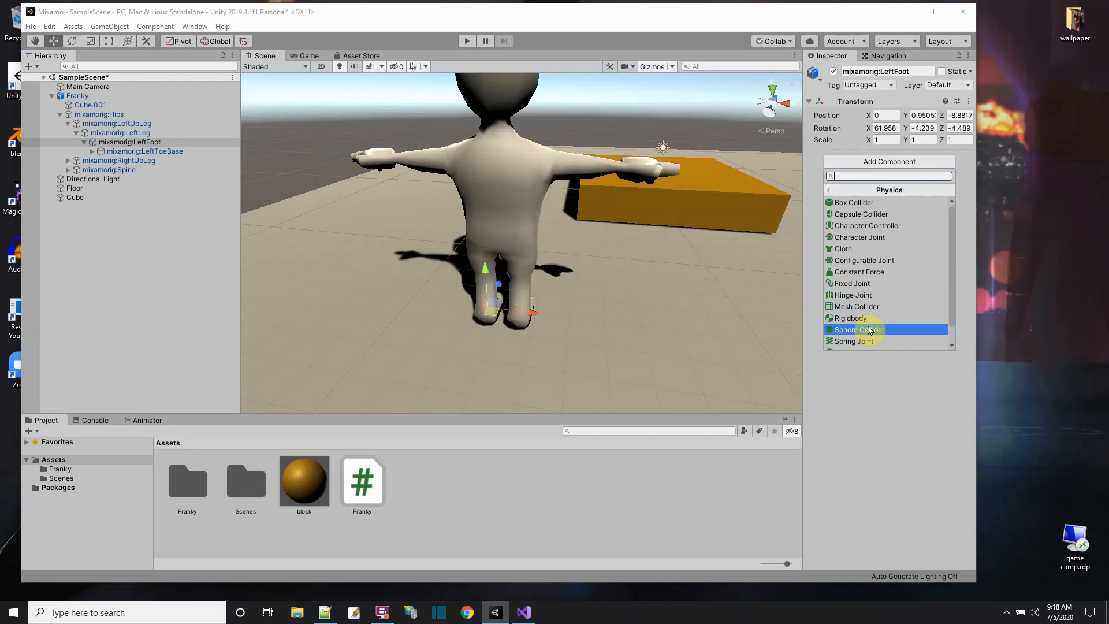
left_click(857, 329)
type(".4")
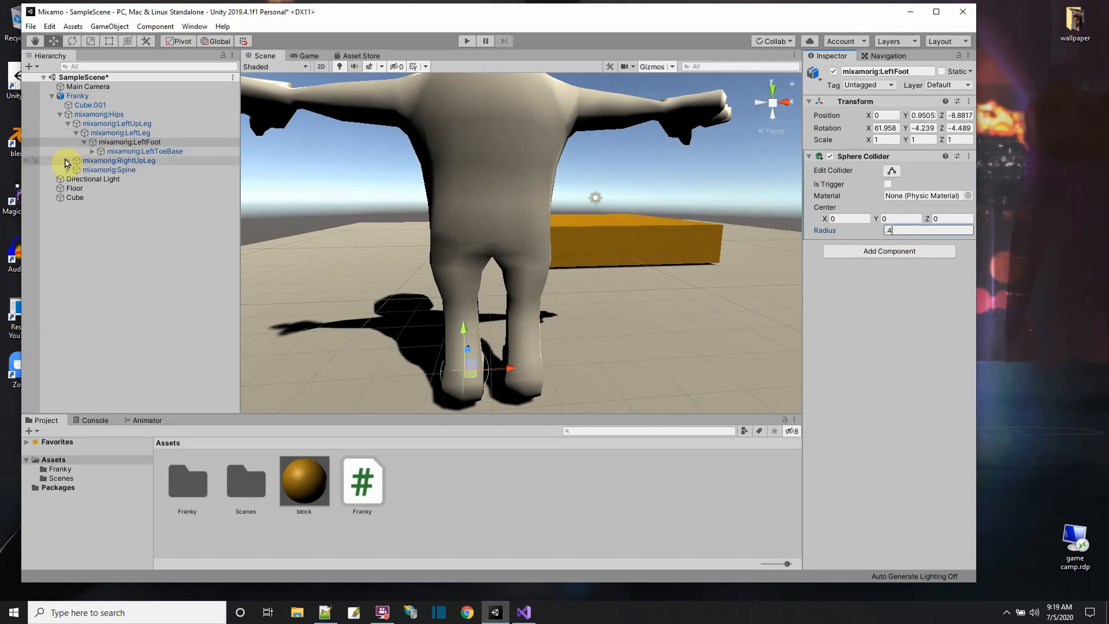
Step: Add a Sphere Collider to the RightFoot bone too and start a play test
left_click(130, 178)
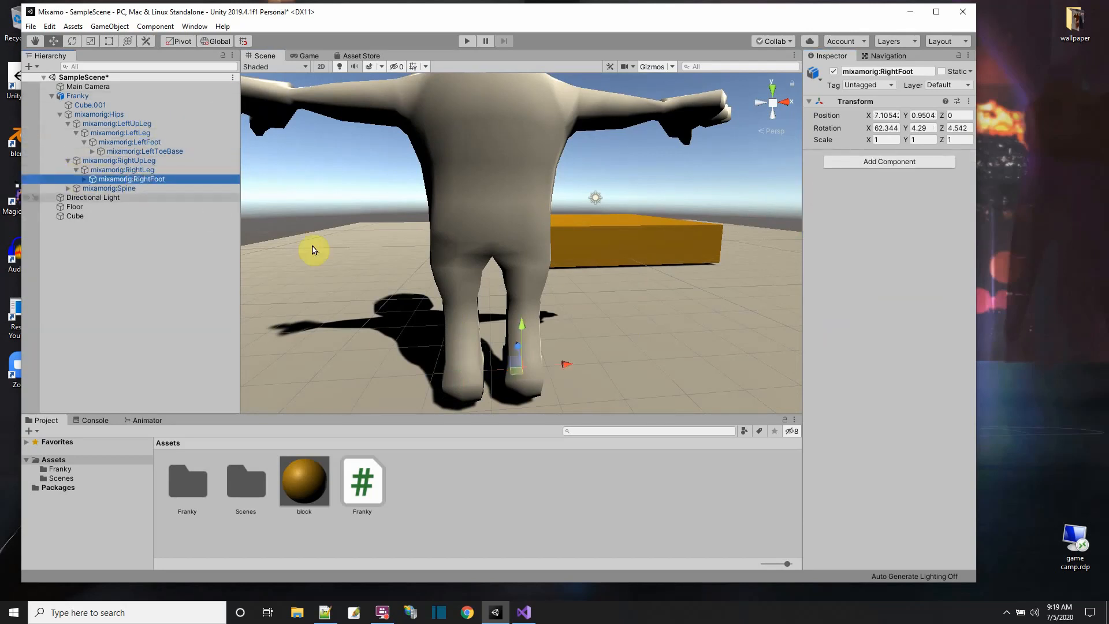
left_click(888, 162)
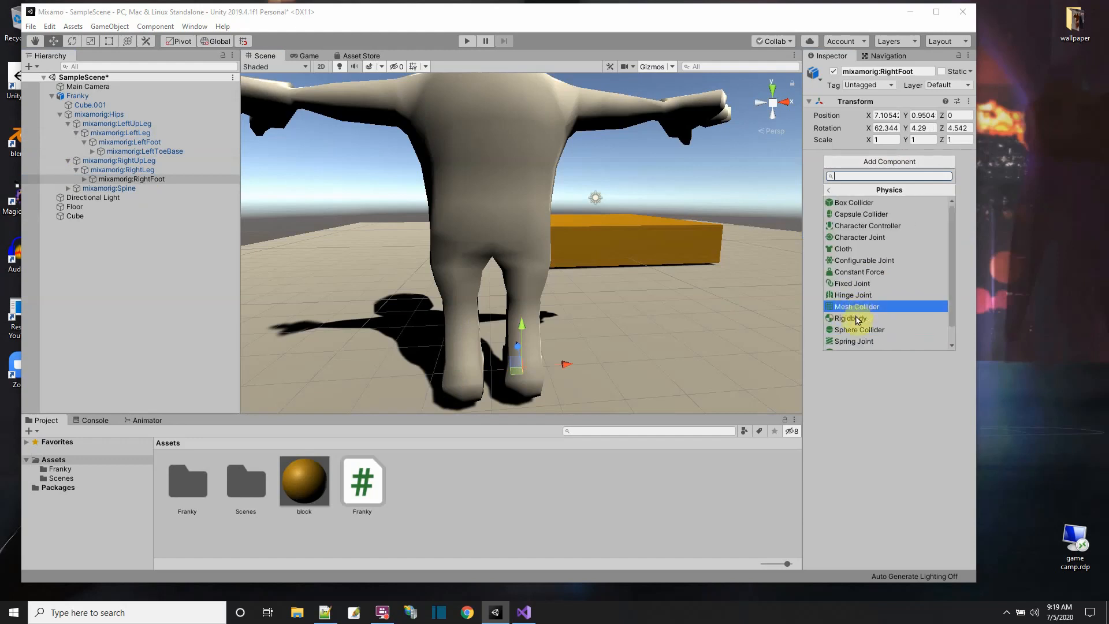
left_click(858, 329)
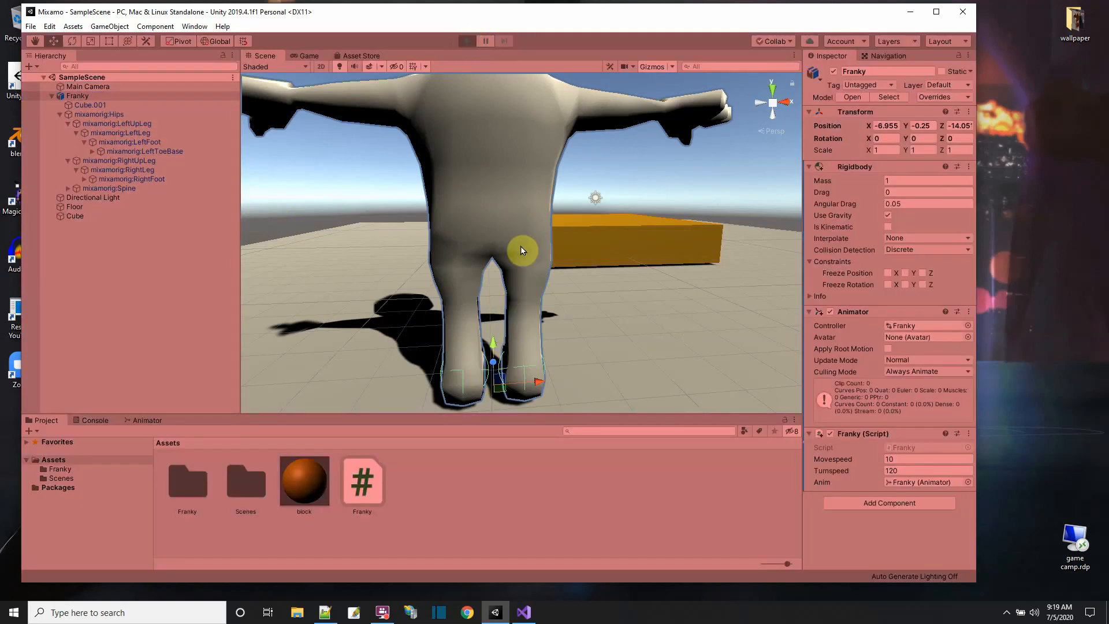
Step: Stop the play test of Franky's foot sphere colliders
left_click(466, 40)
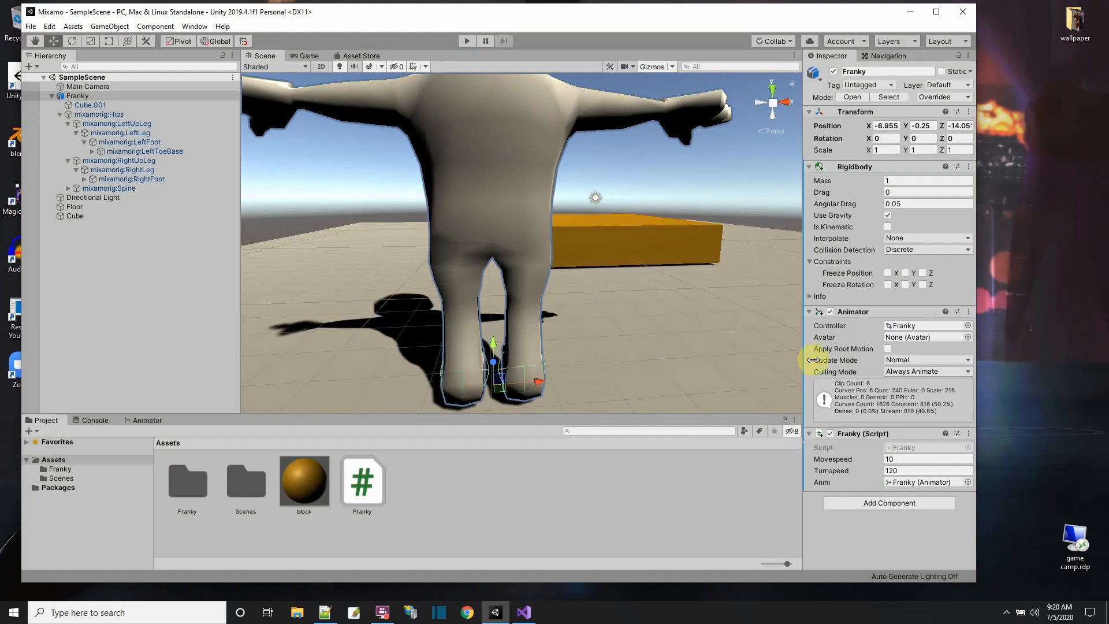
mouse_move(333, 433)
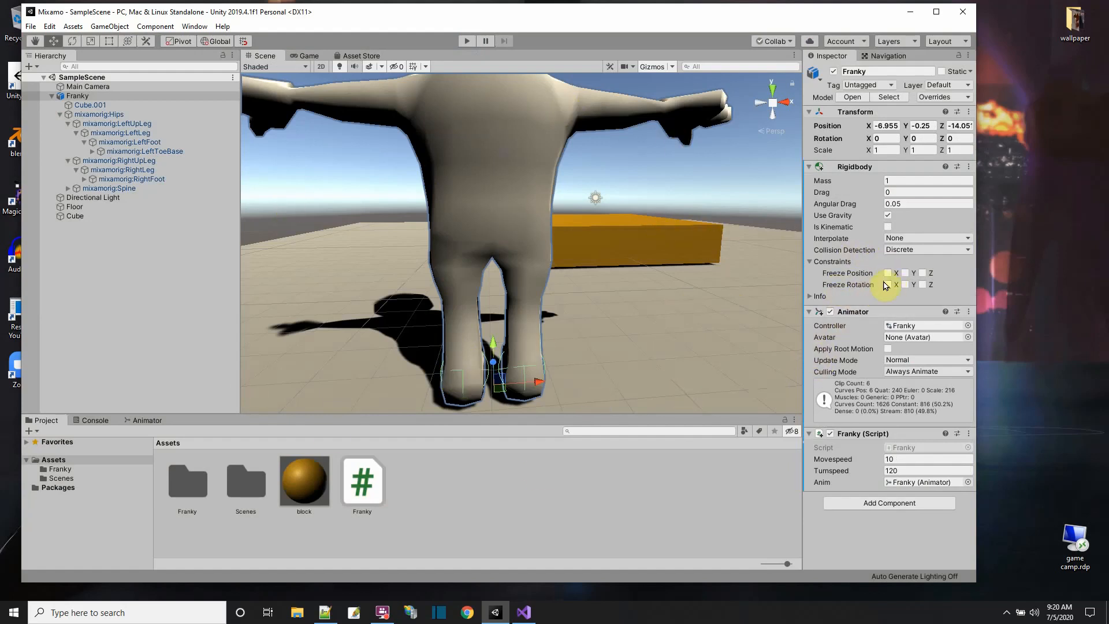
Step: Freeze Franky's Rigidbody rotation on the X and Y axes and start the game
left_click(887, 284)
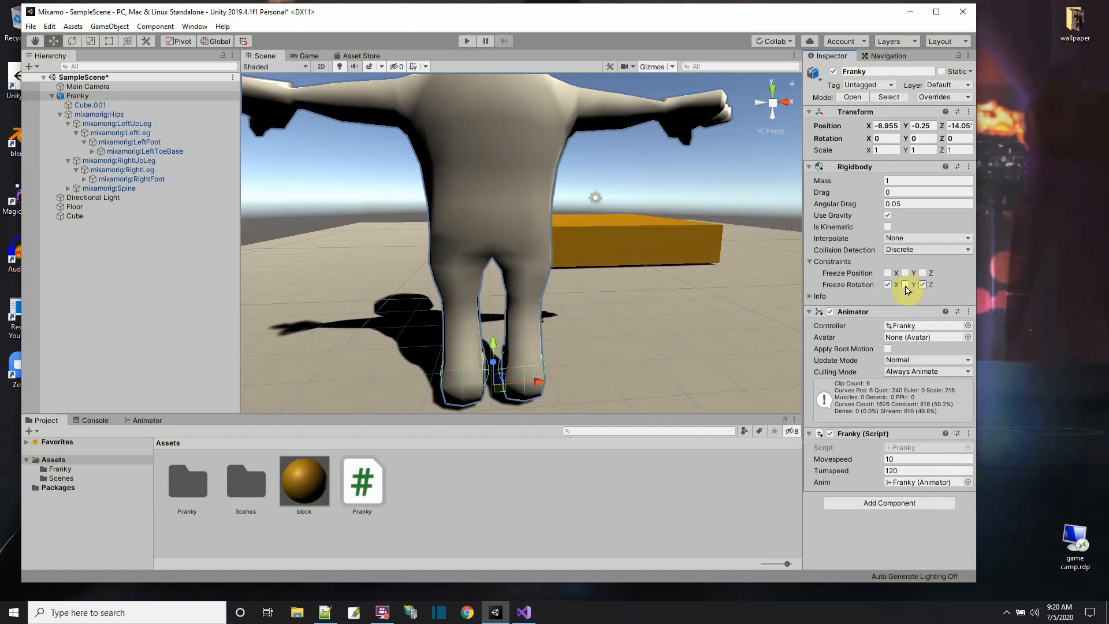
left_click(887, 284)
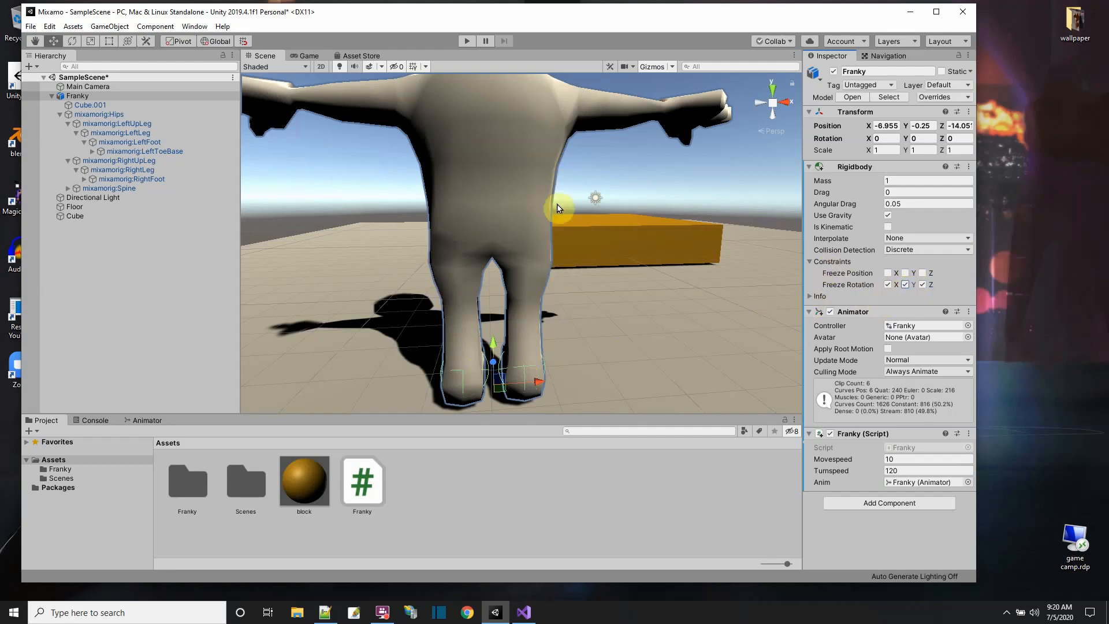
left_click(465, 40)
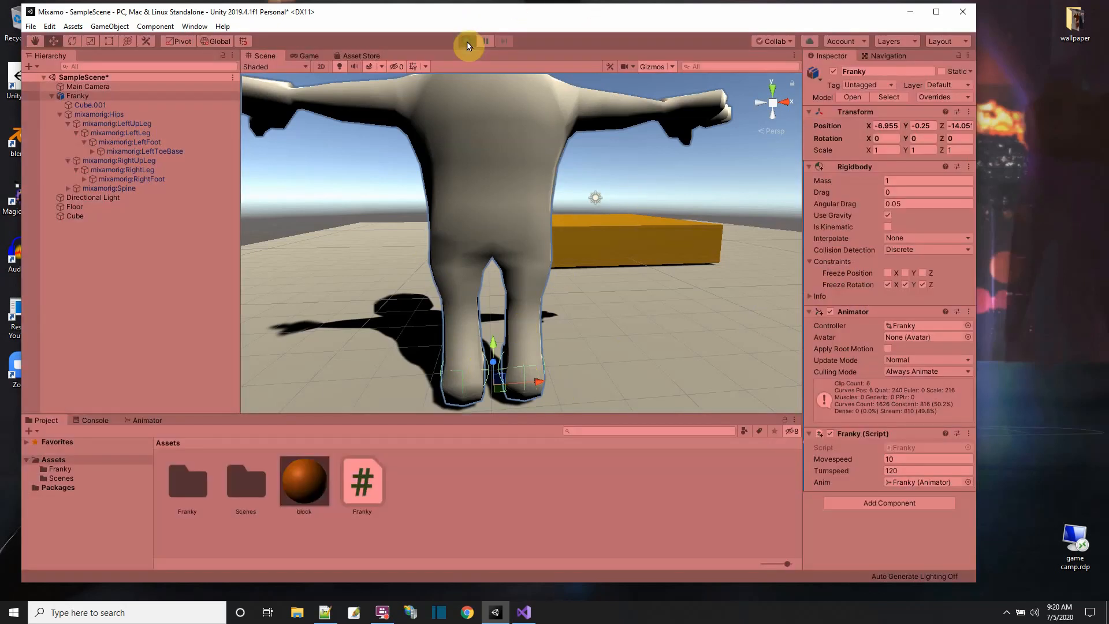
Step: Play the scene, jump Franky up onto the orange block, then leave for the browser
left_click(466, 40)
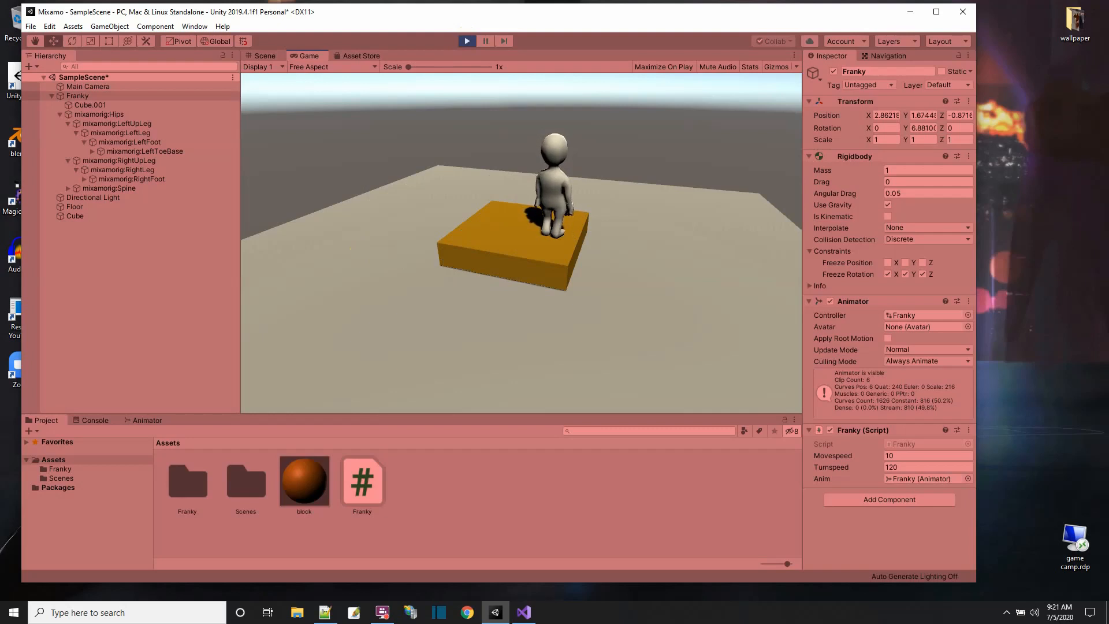
left_click(325, 613)
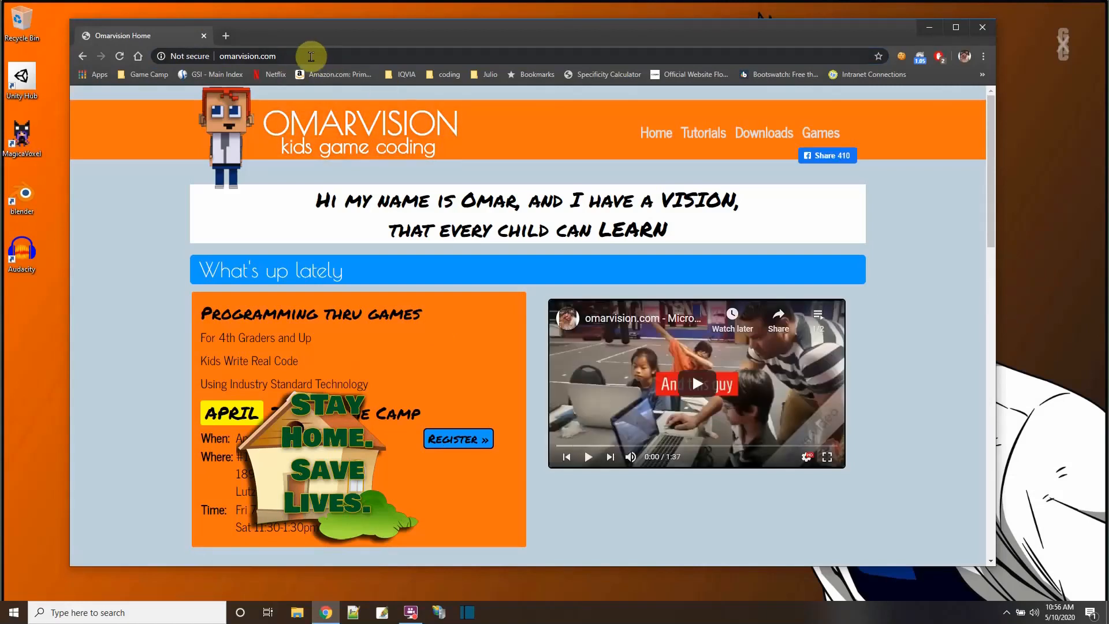
Step: Search the Tutorials page for 'voxel' and scroll through the 27 of 204 results
left_click(702, 133)
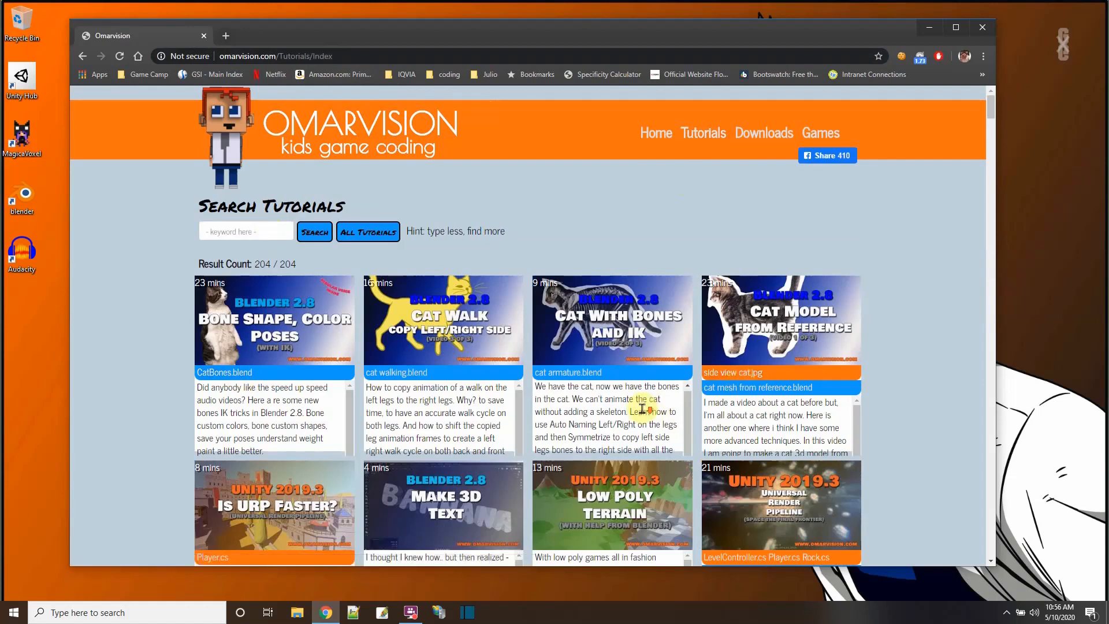
left_click(245, 231)
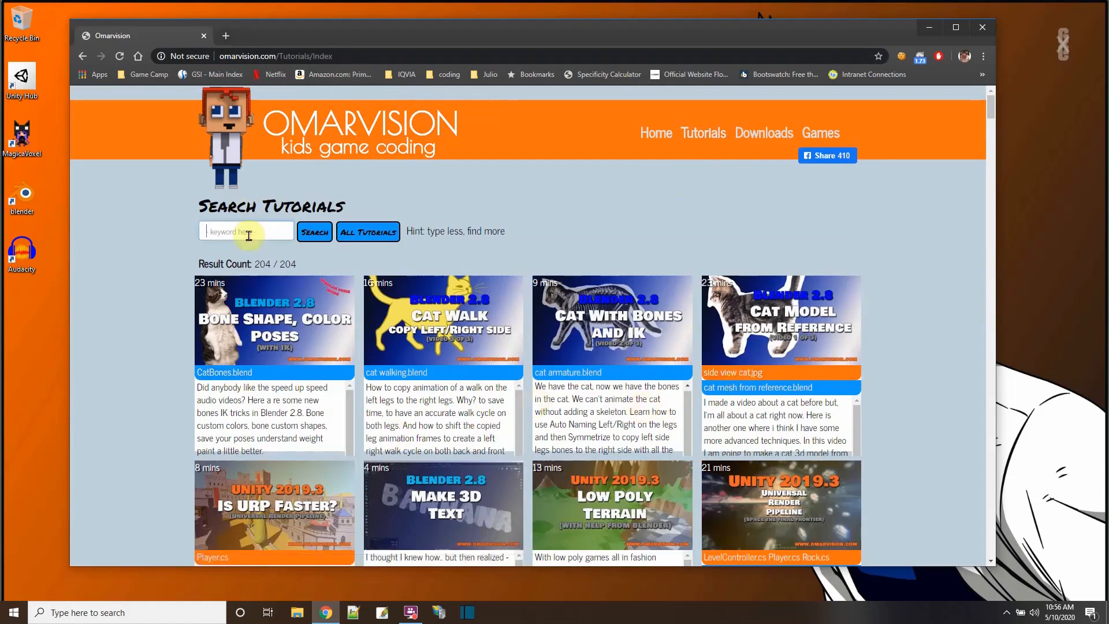
type("voxel")
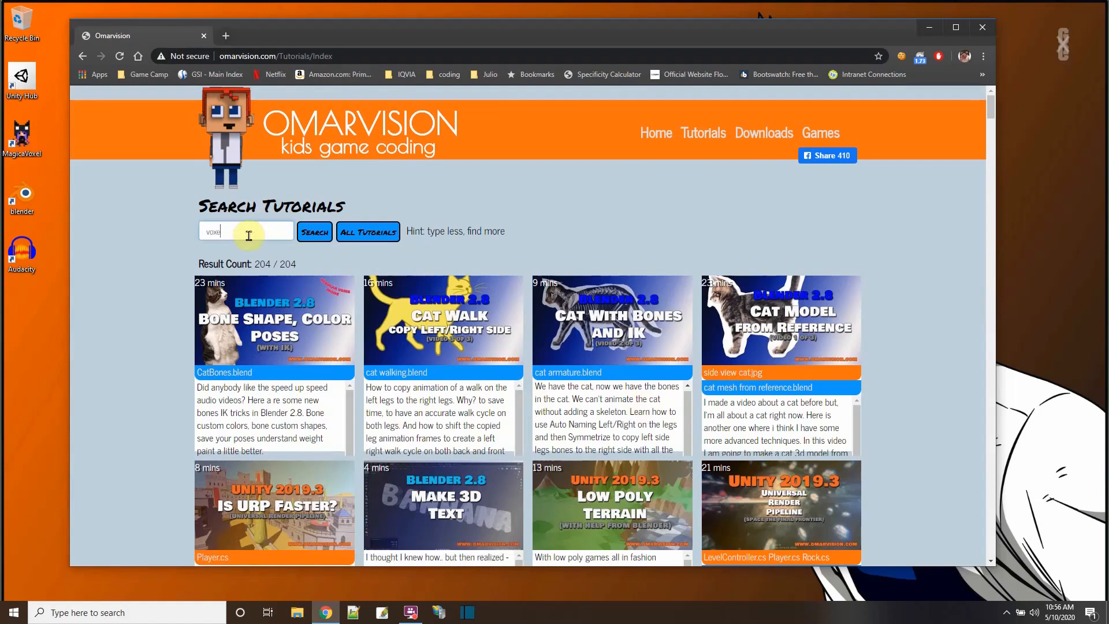
left_click(315, 232)
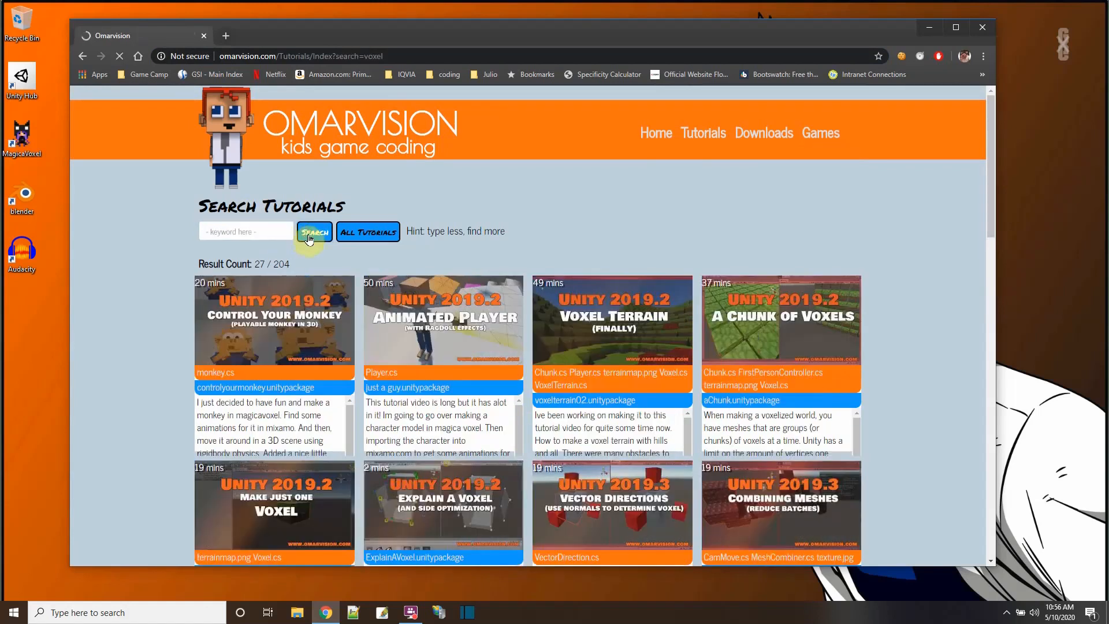
scroll("down", 3)
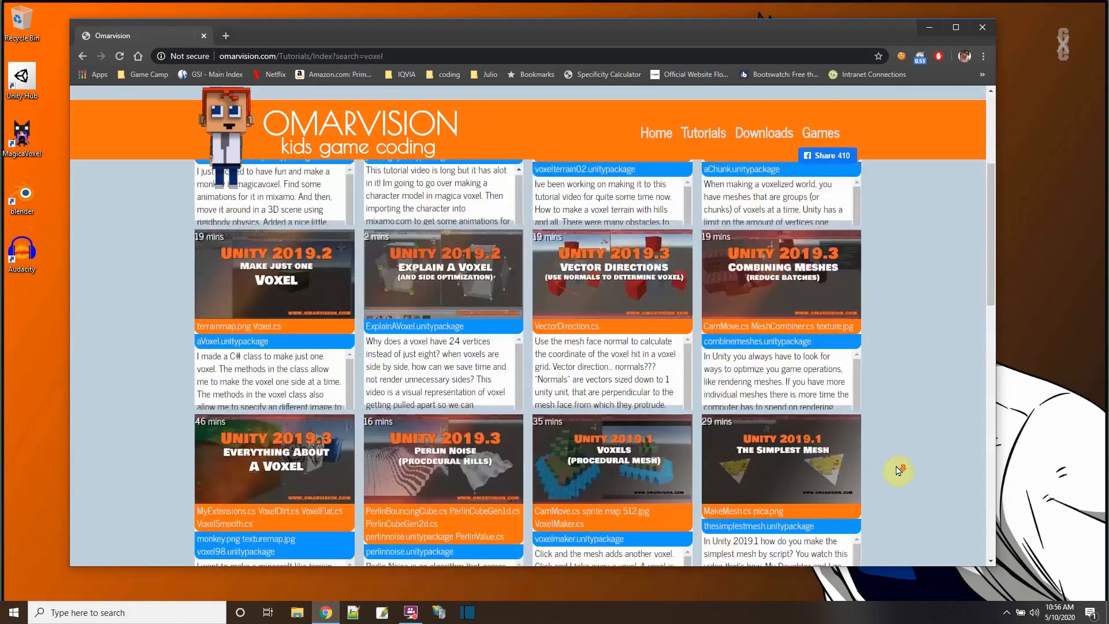
scroll("down", 3)
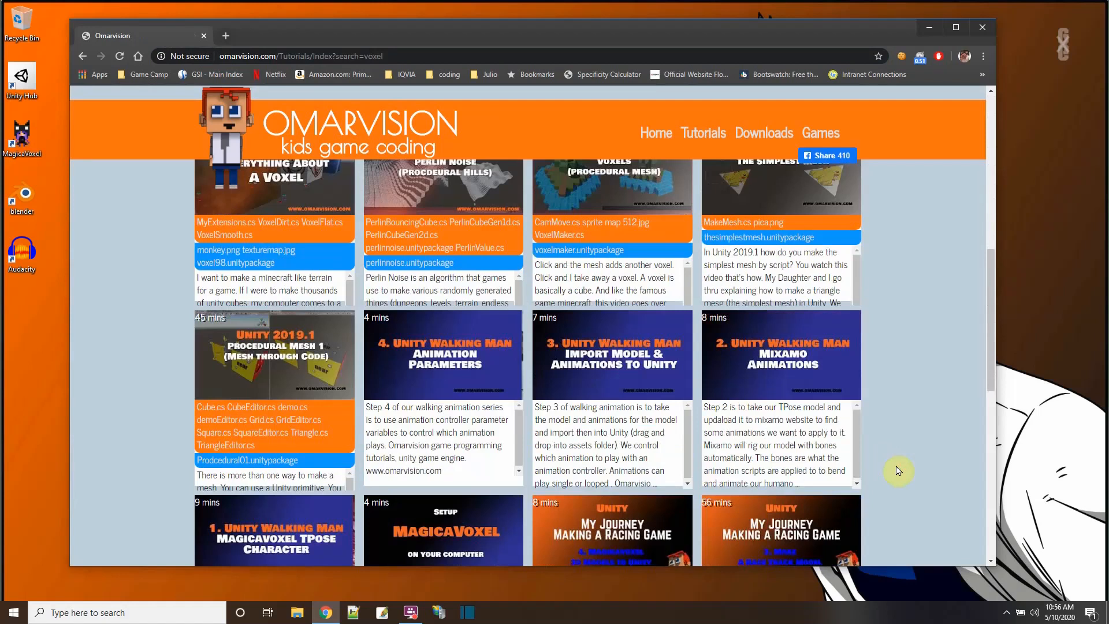
mouse_move(899, 470)
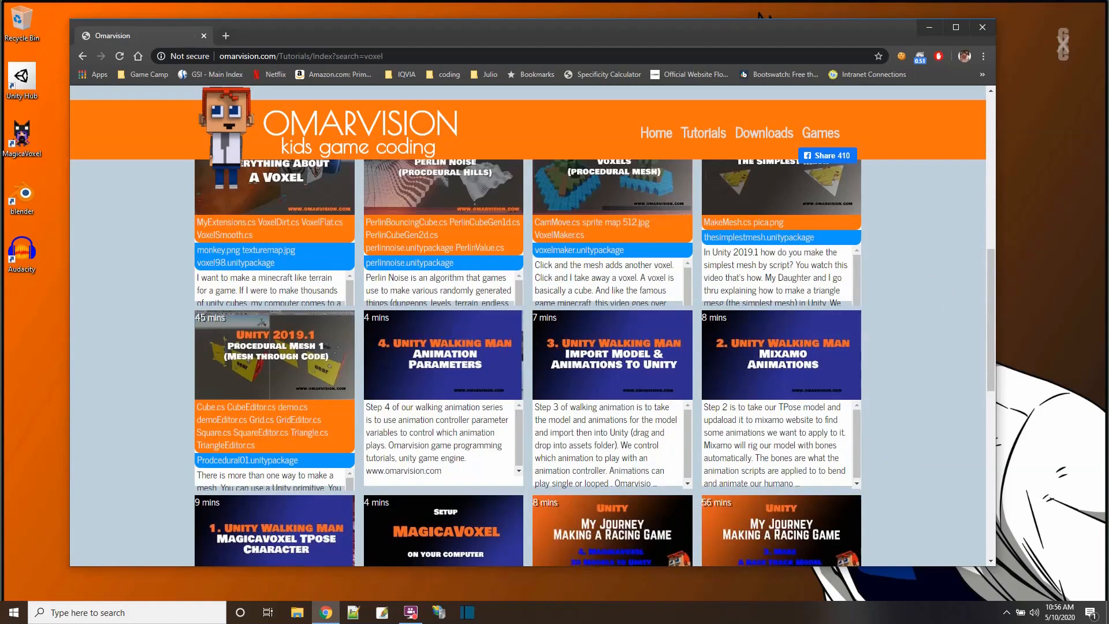